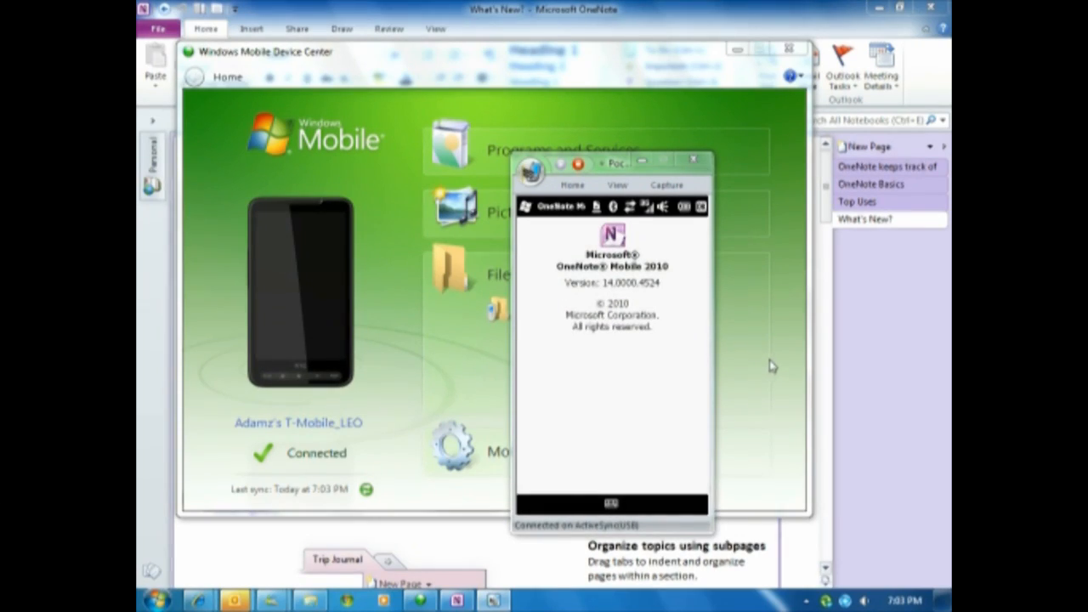
mouse_move(767, 347)
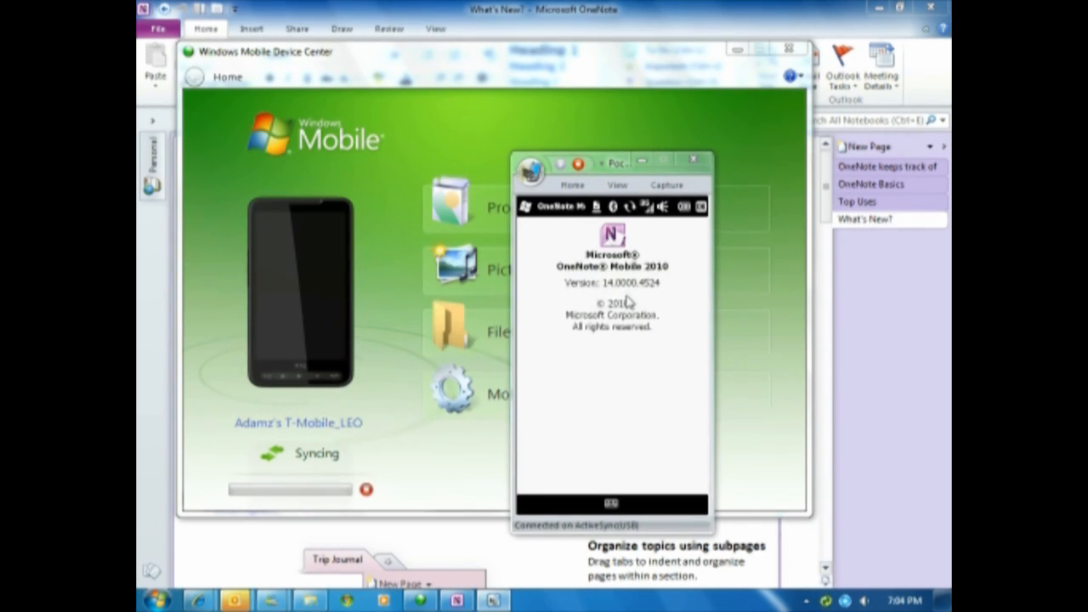
mouse_move(614, 278)
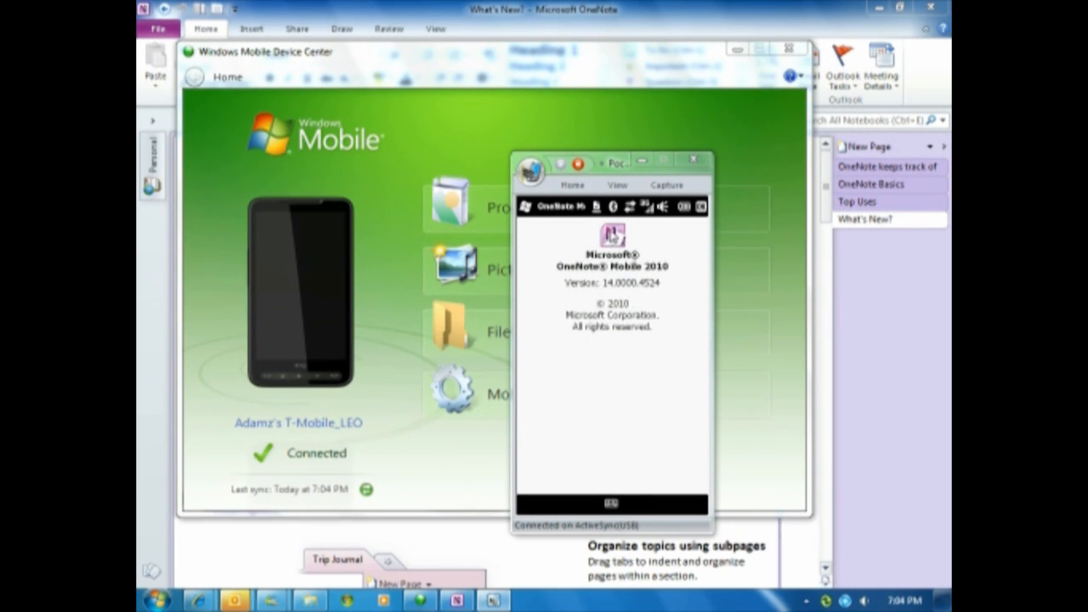
After the phone finishes syncing, nudge its window and close the OneNote Mobile about screen
drag(616, 163, 631, 175)
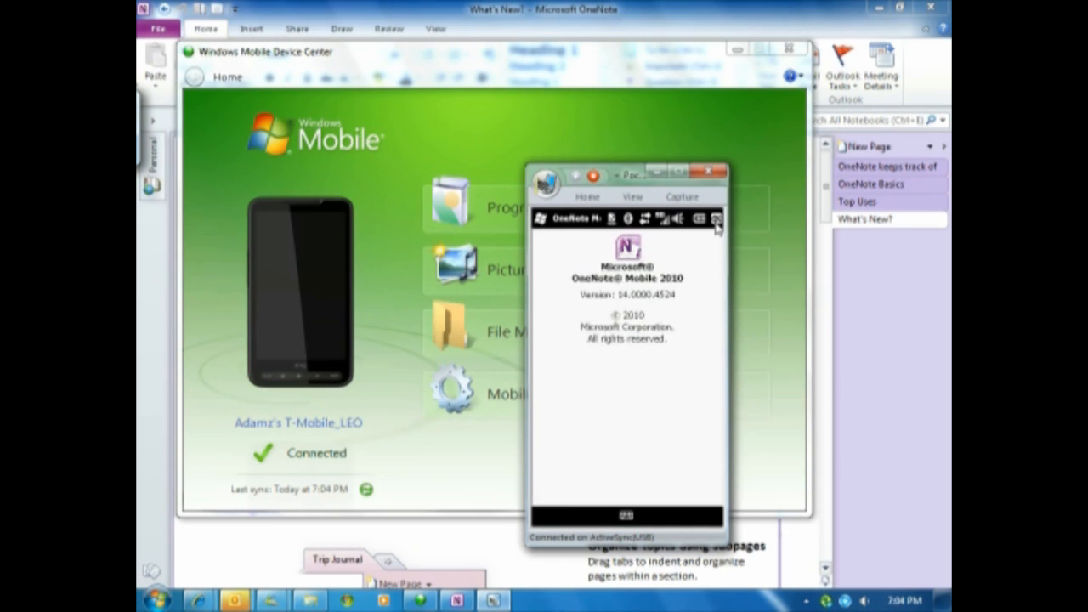
click(717, 219)
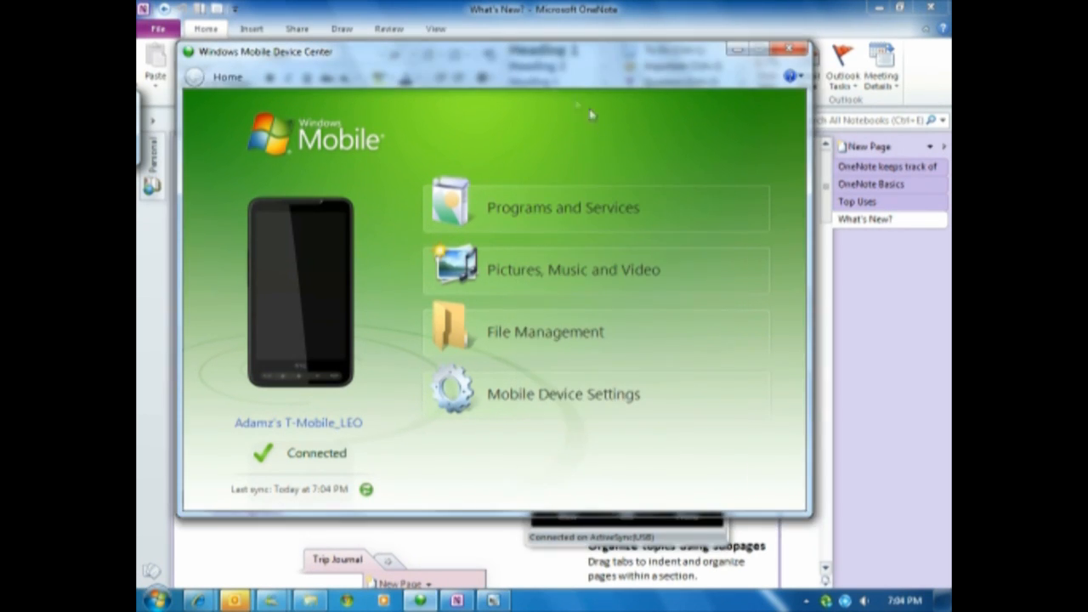
Enable Microsoft OneNote in Mobile Device Center's content sync settings and save them
click(564, 394)
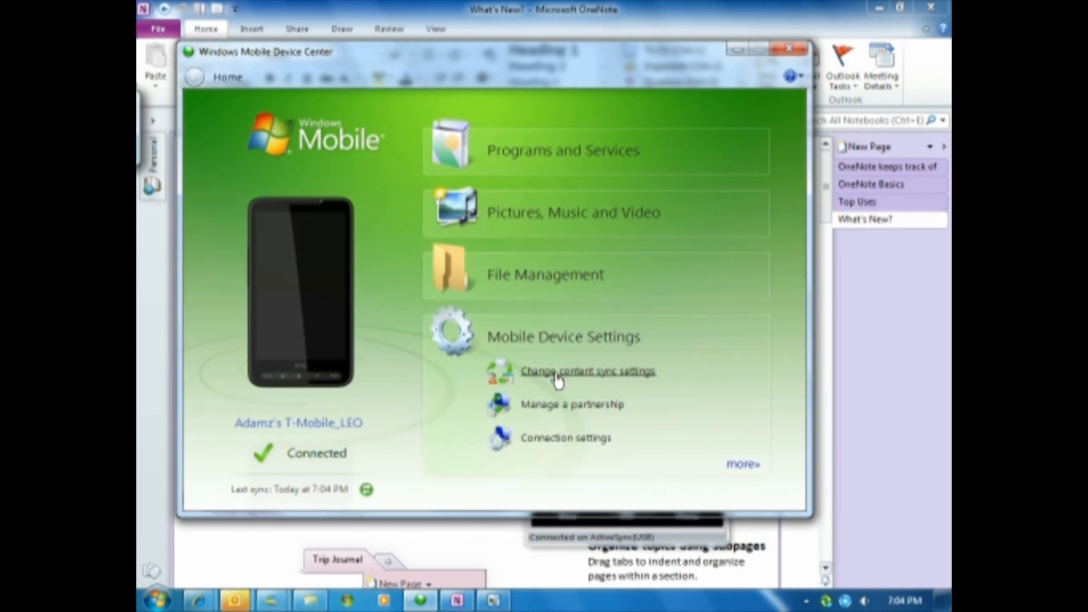
click(586, 371)
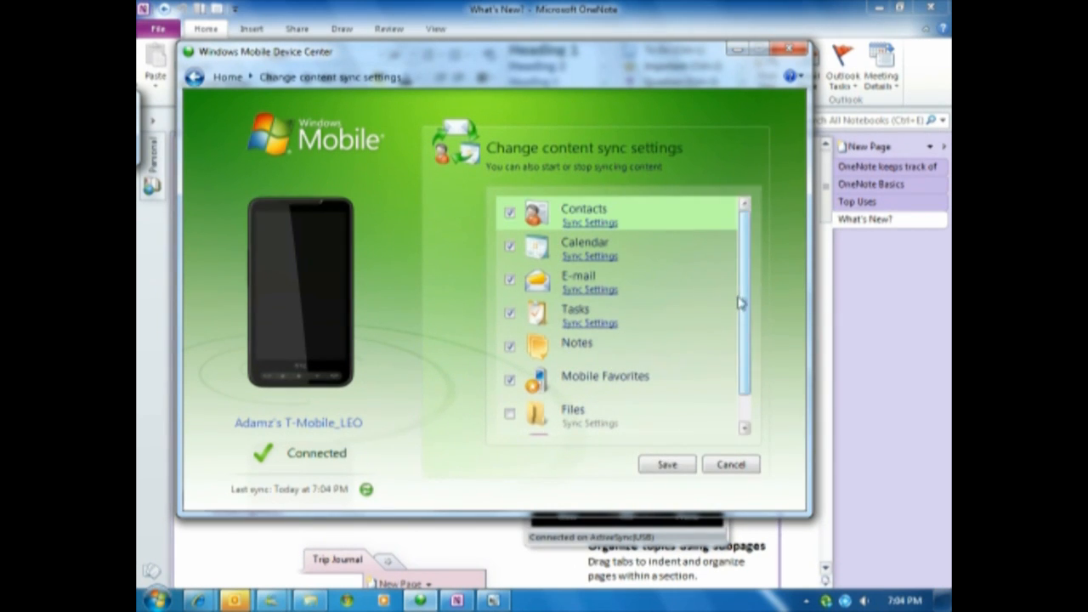
scroll(down, 3)
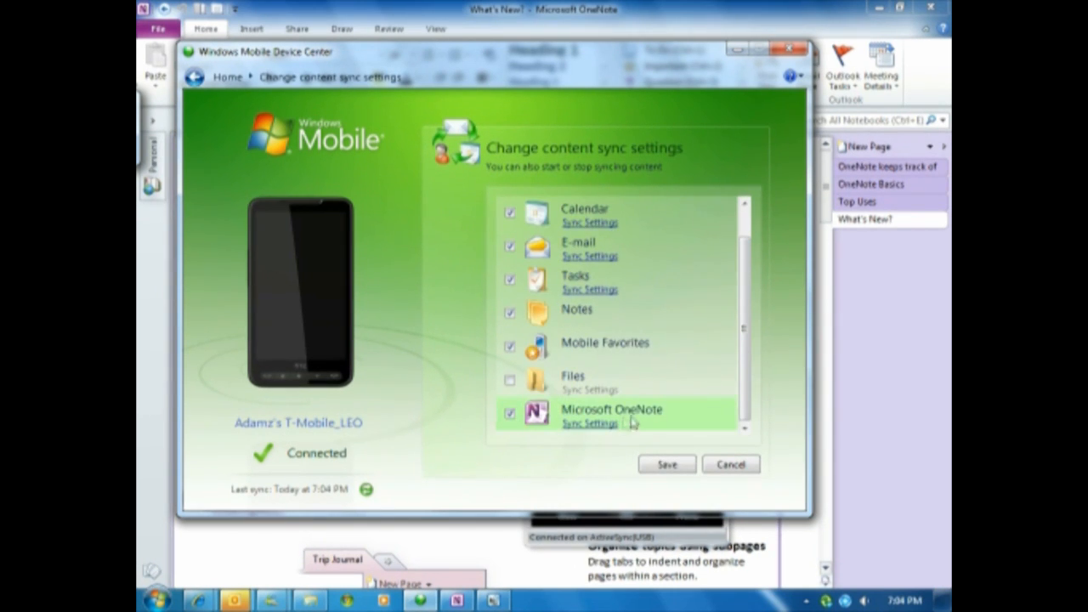
click(666, 464)
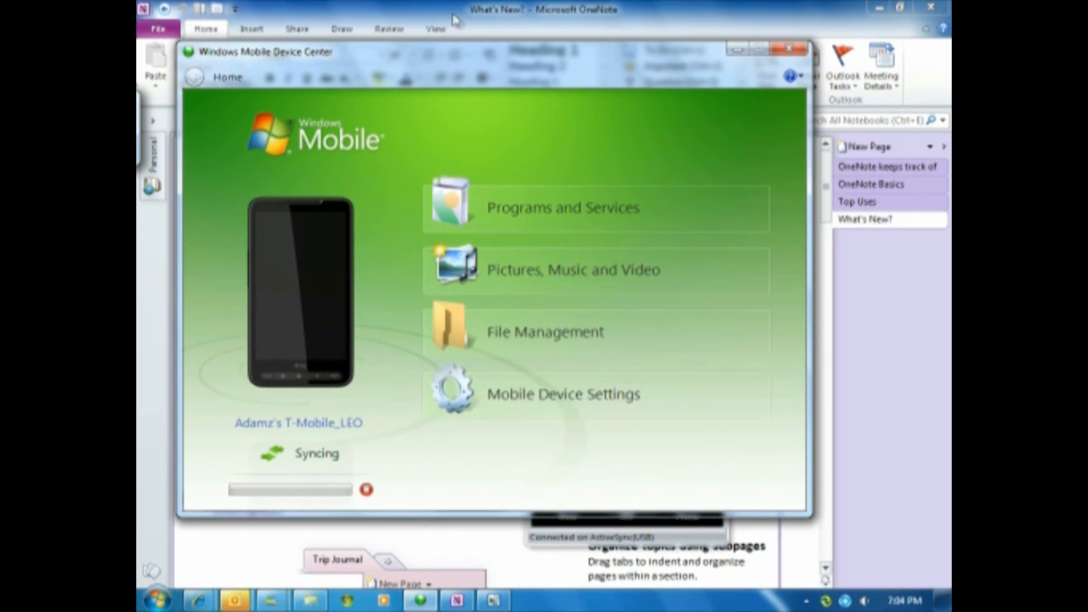
Bring desktop OneNote forward and open the OneNote Mobile notebook
click(789, 47)
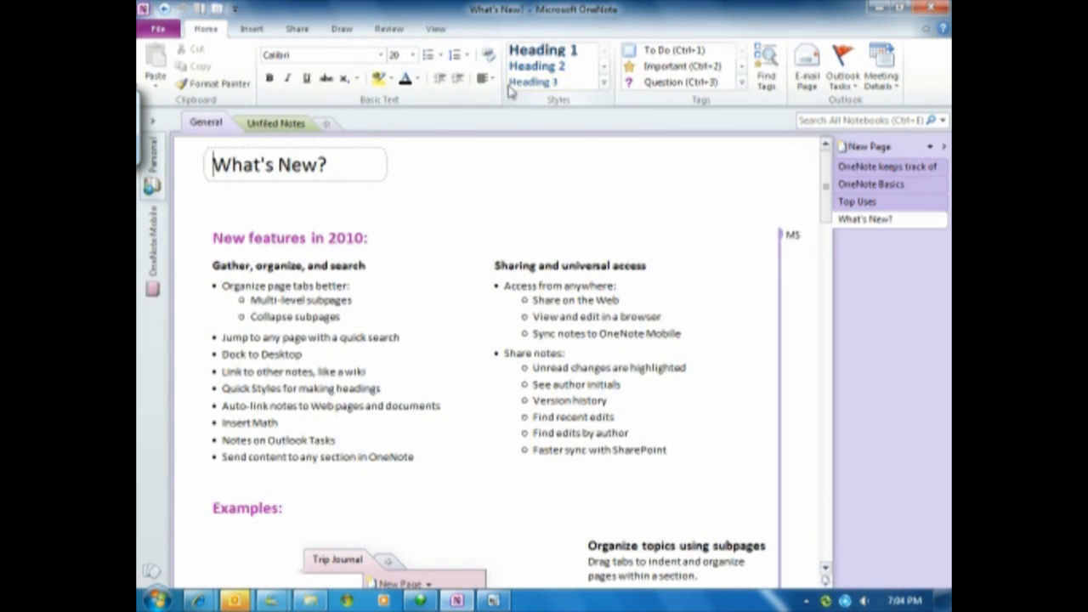
mouse_move(151, 247)
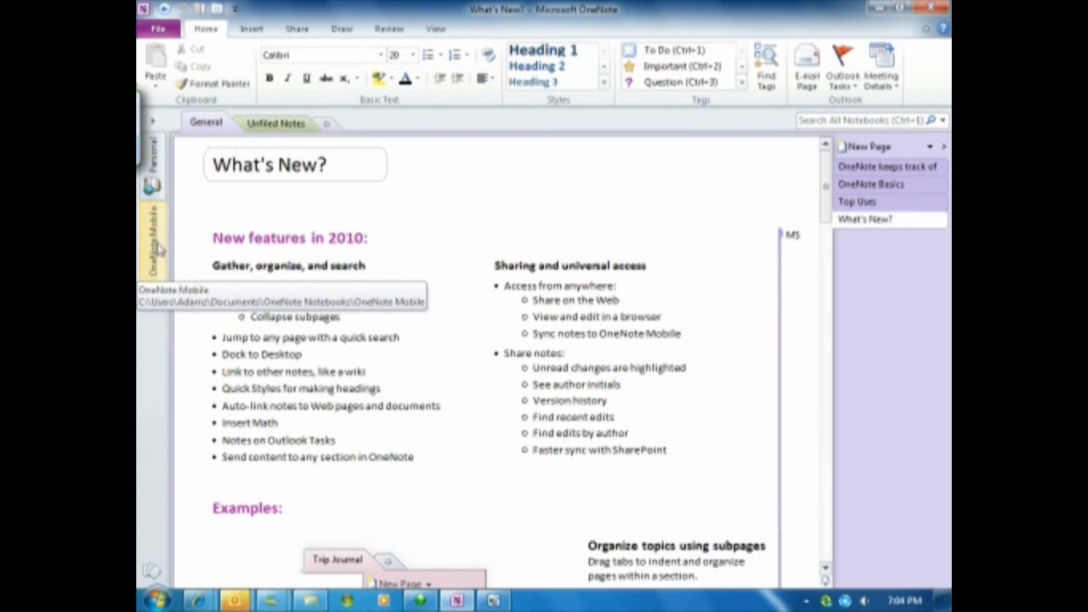
click(153, 246)
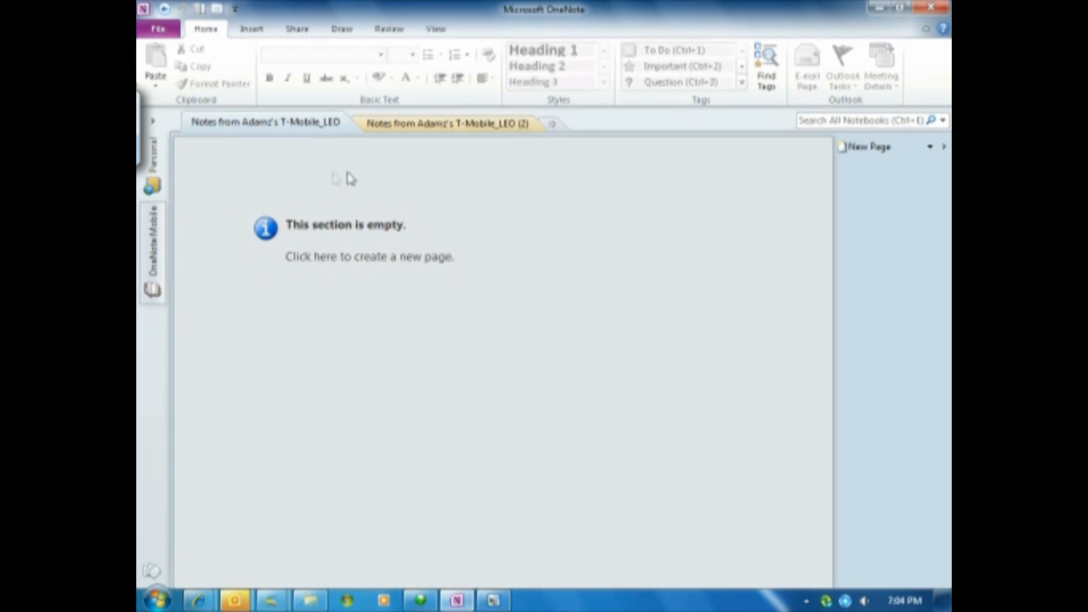
mouse_move(472, 252)
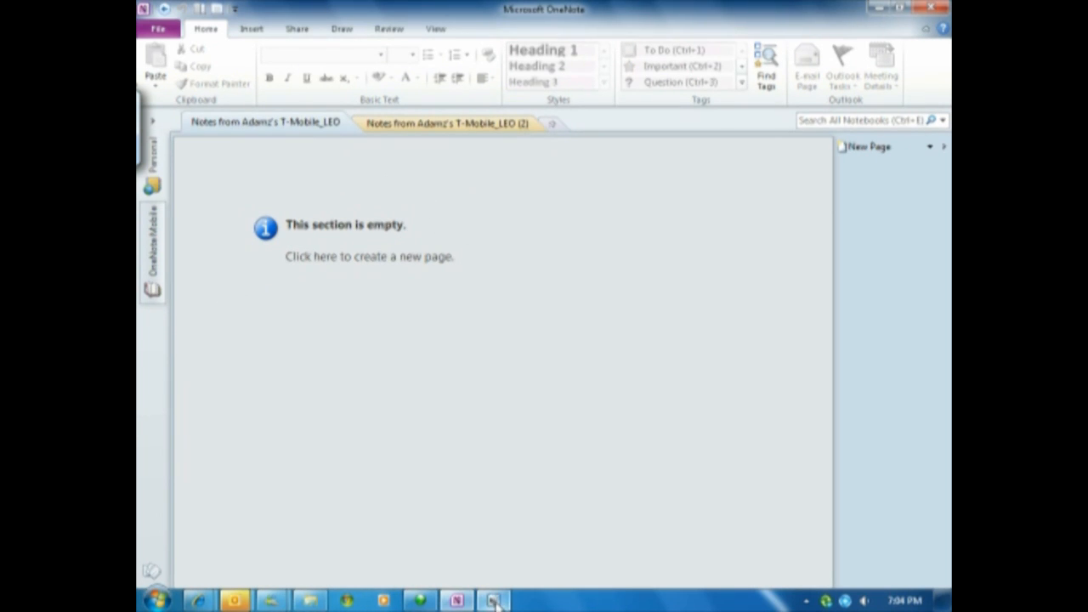
Show the phone's empty OneNote Mobile notes list, then minimize Pocket Controller
click(493, 601)
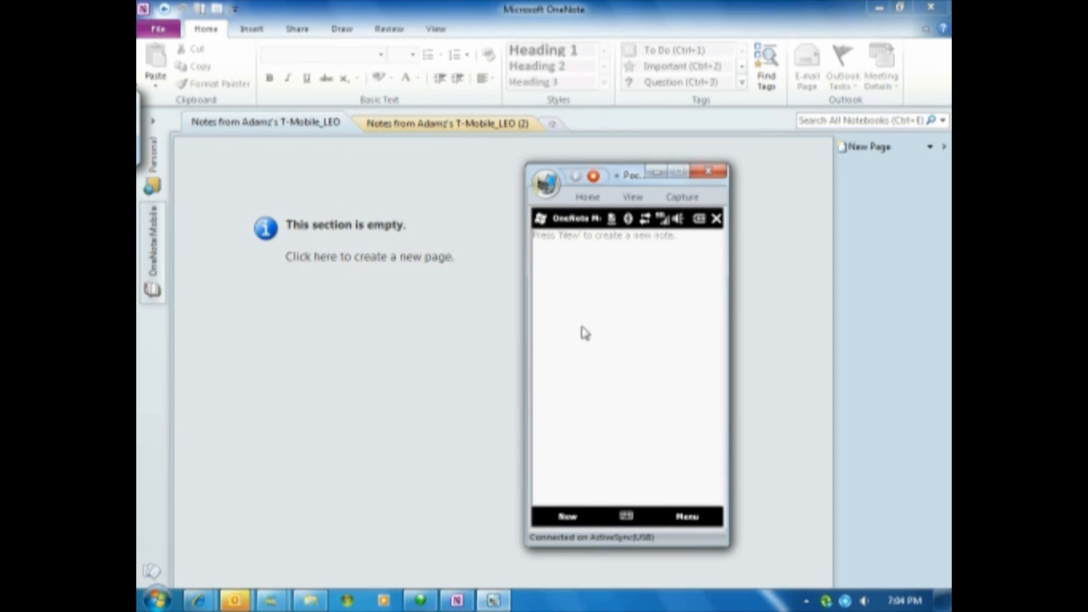
click(717, 219)
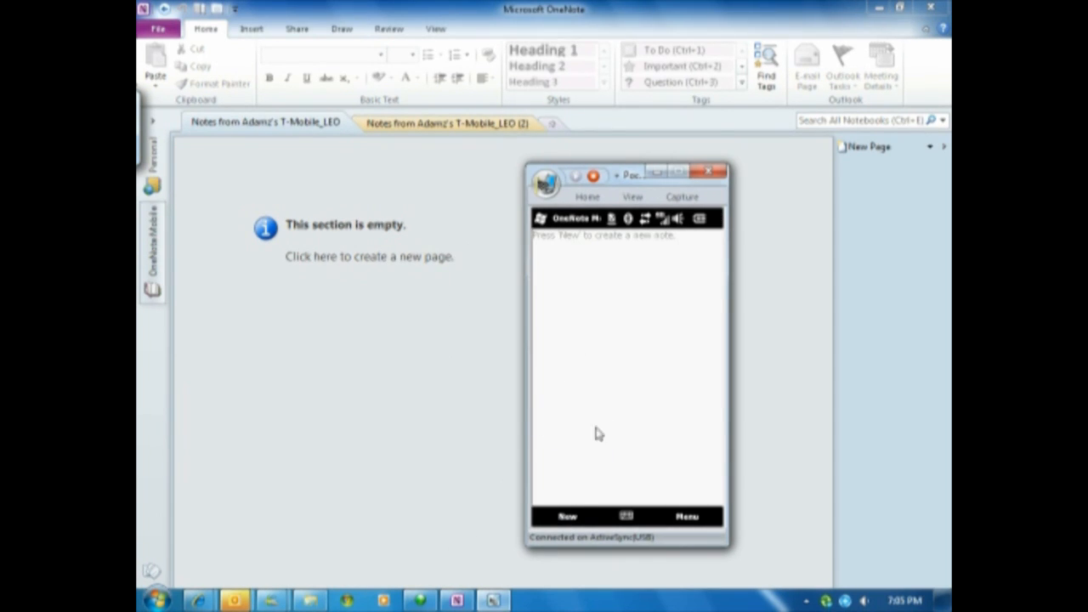
click(567, 515)
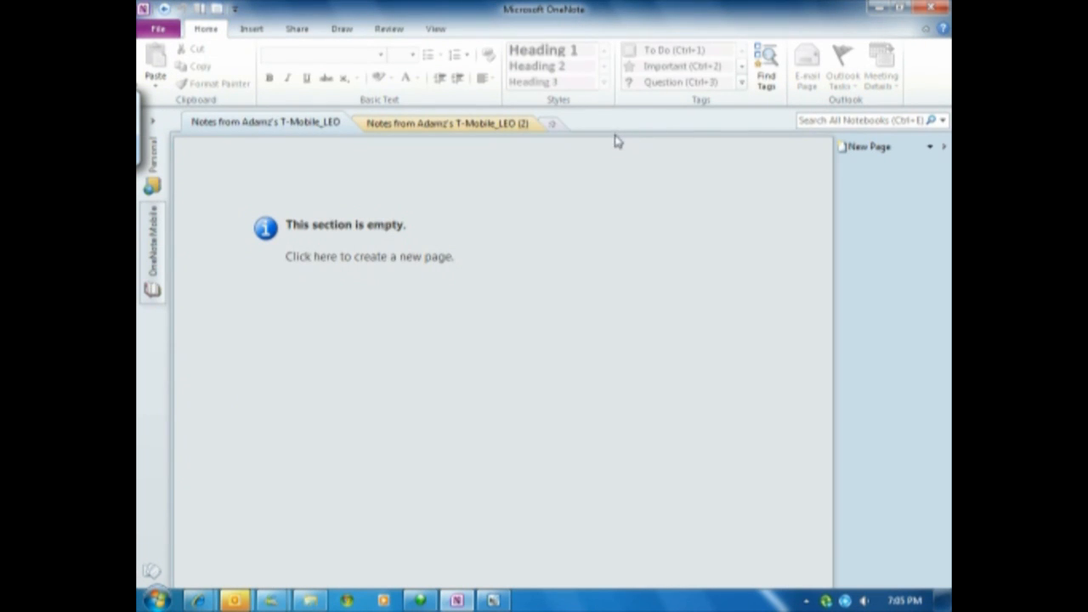
mouse_move(446, 123)
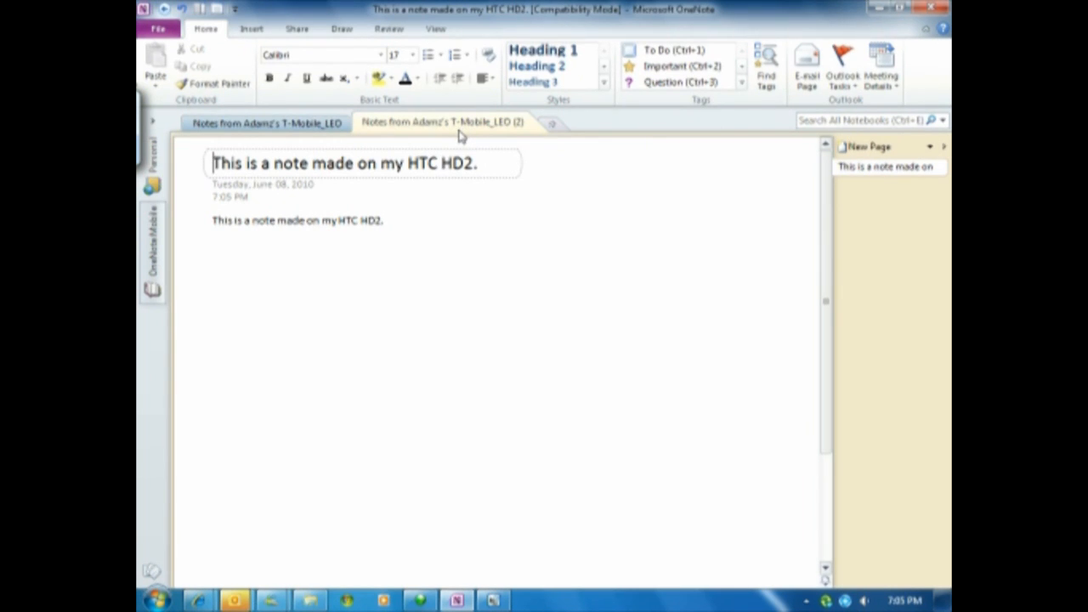
mouse_move(457, 138)
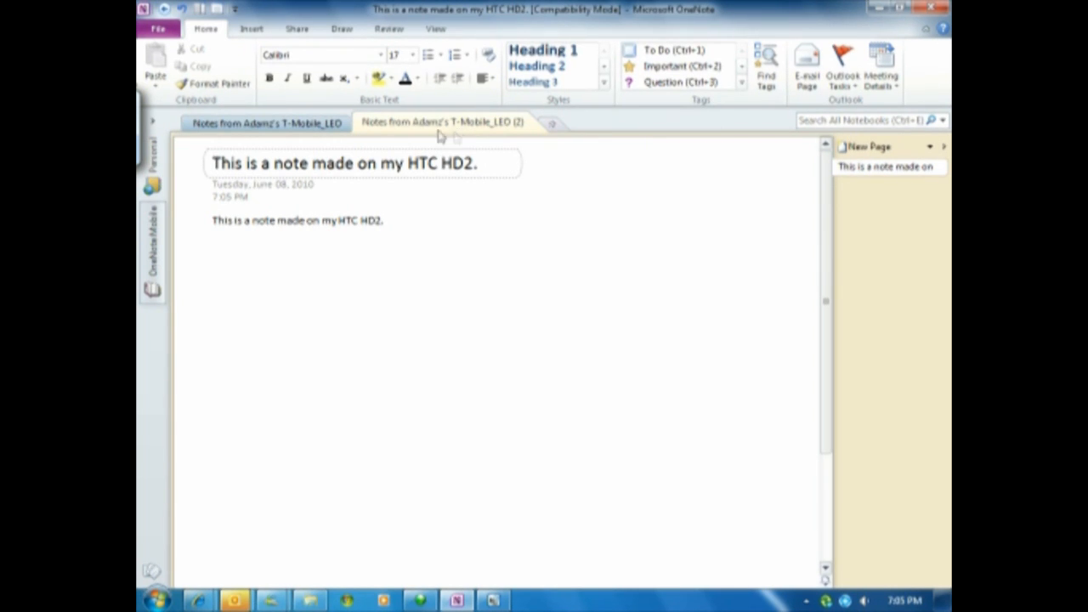
Delete the empty first section tab and confirm the permanent deletion
click(263, 122)
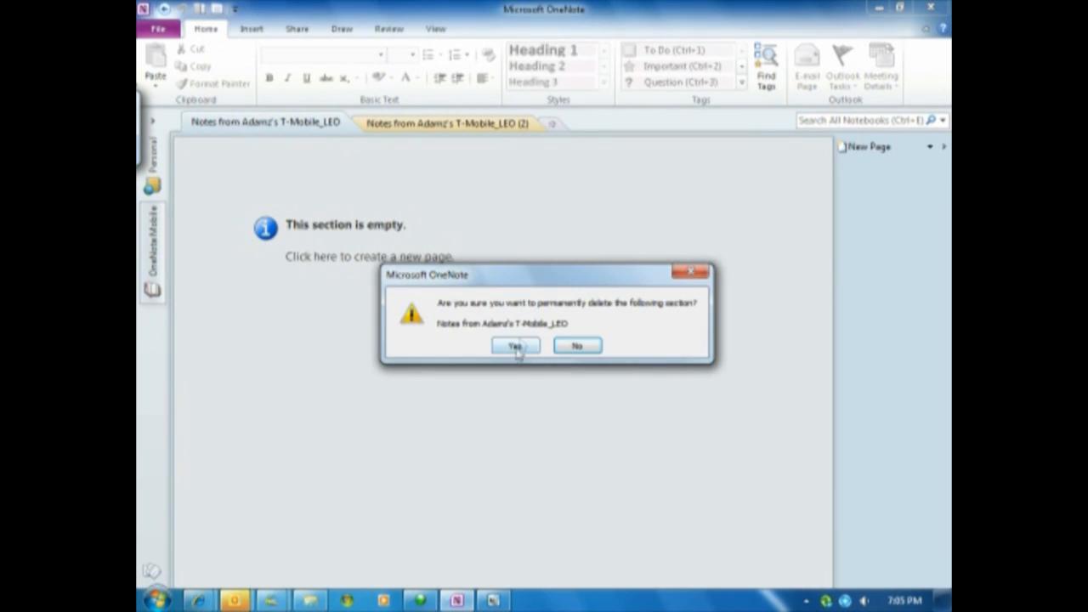
click(514, 345)
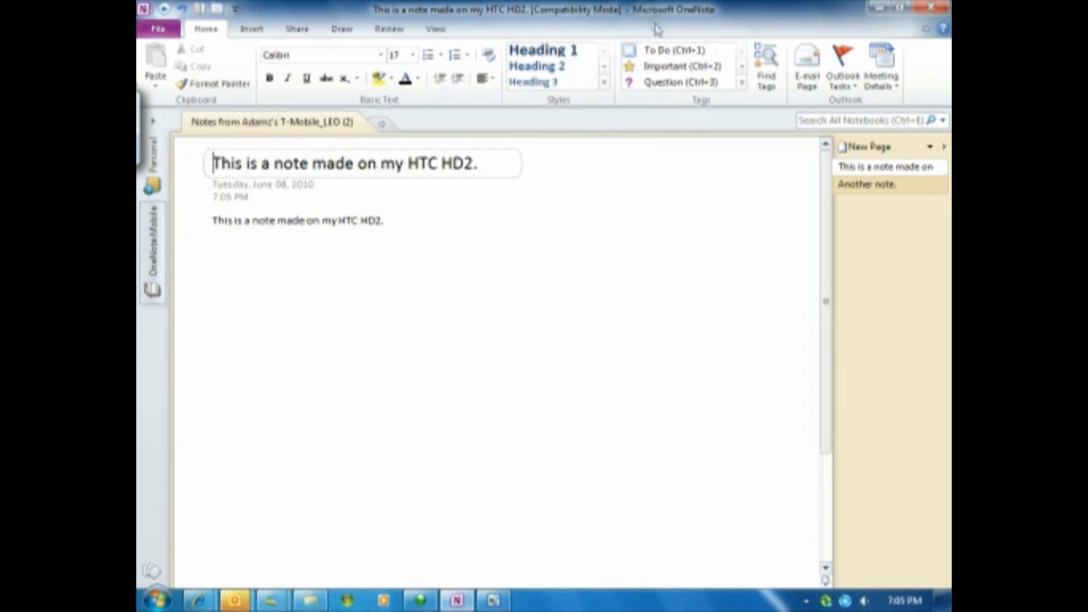
Add a new page to the section titled 'Note made on the desktop.'
click(867, 185)
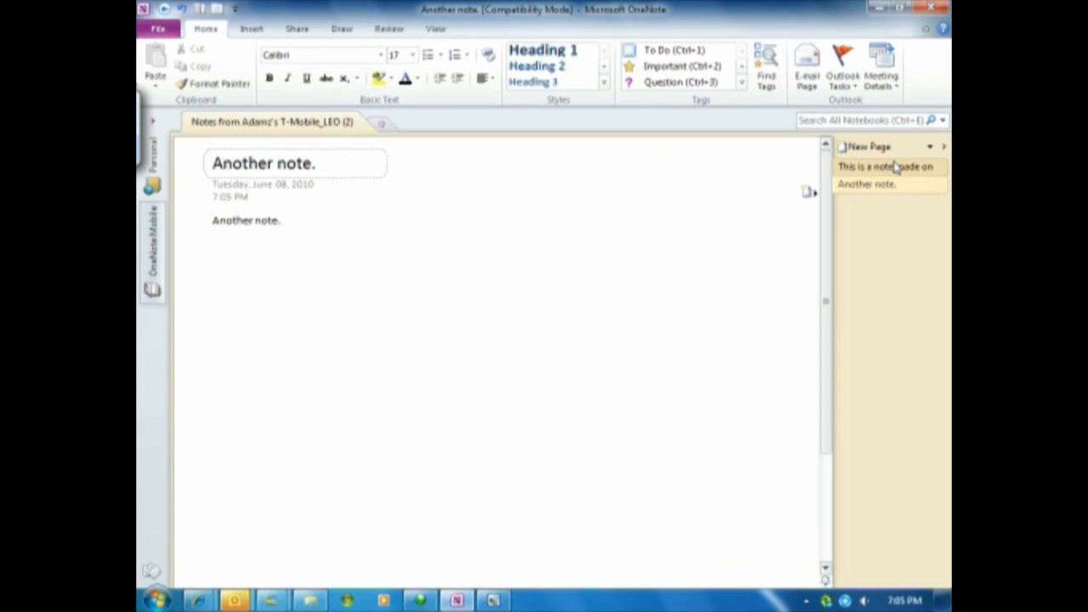
click(868, 146)
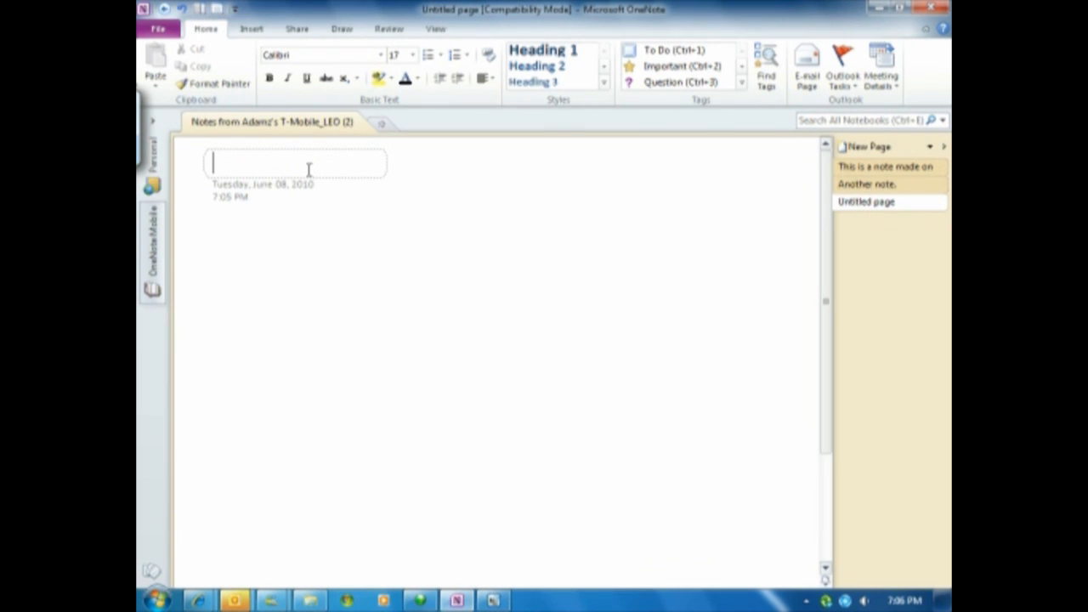
text(Note made o)
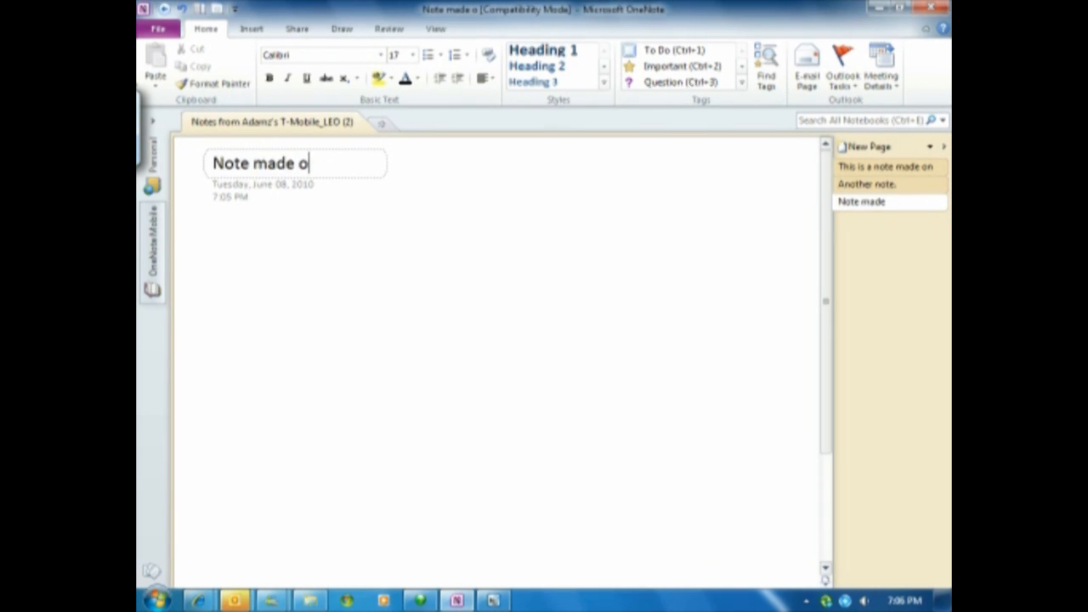
text(n the desktop)
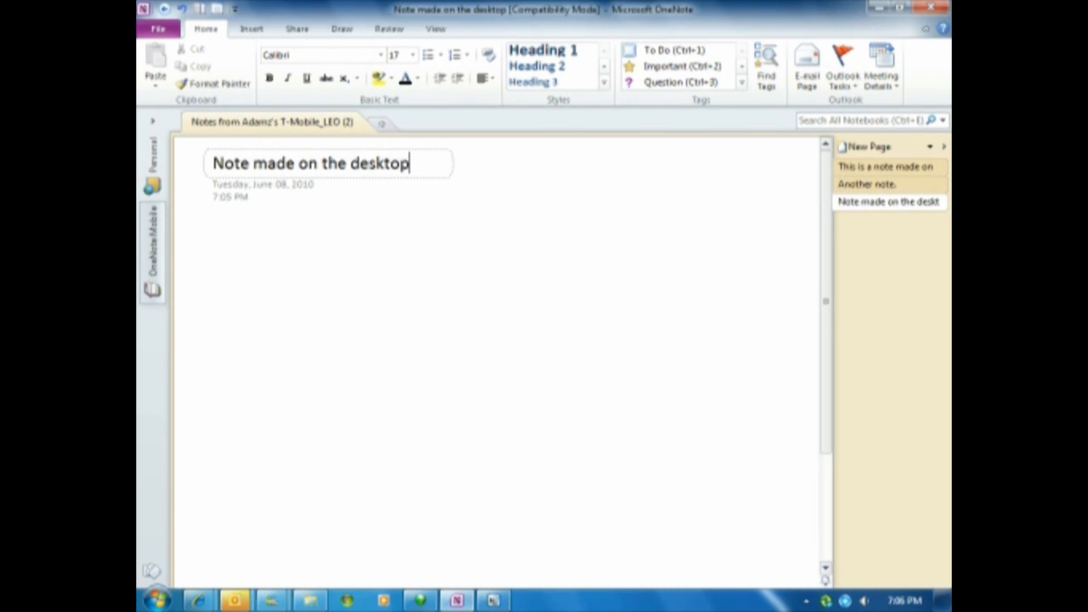
text(.)
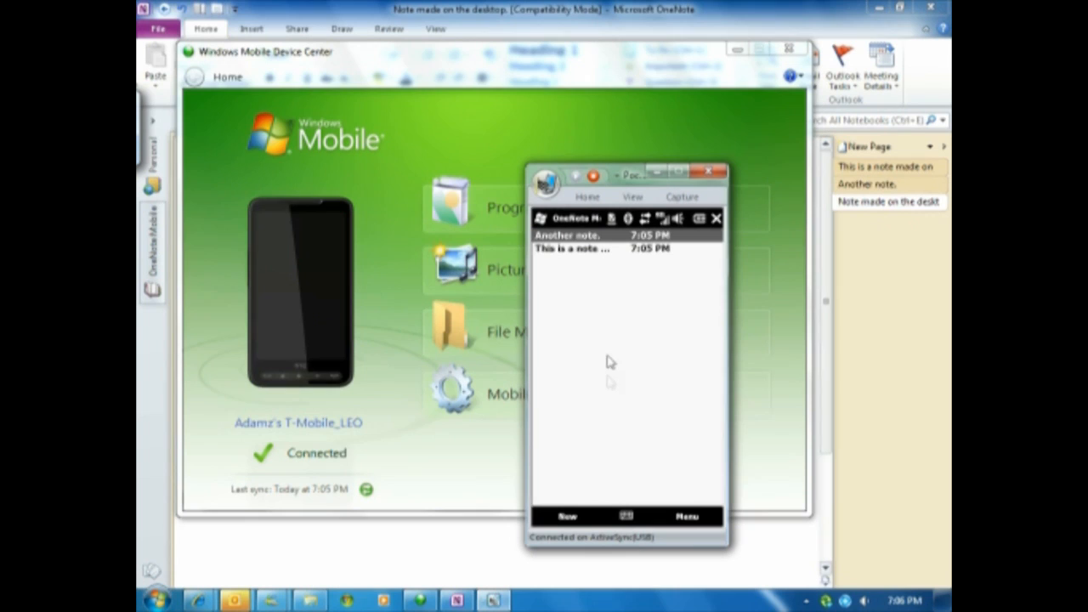
mouse_move(585, 280)
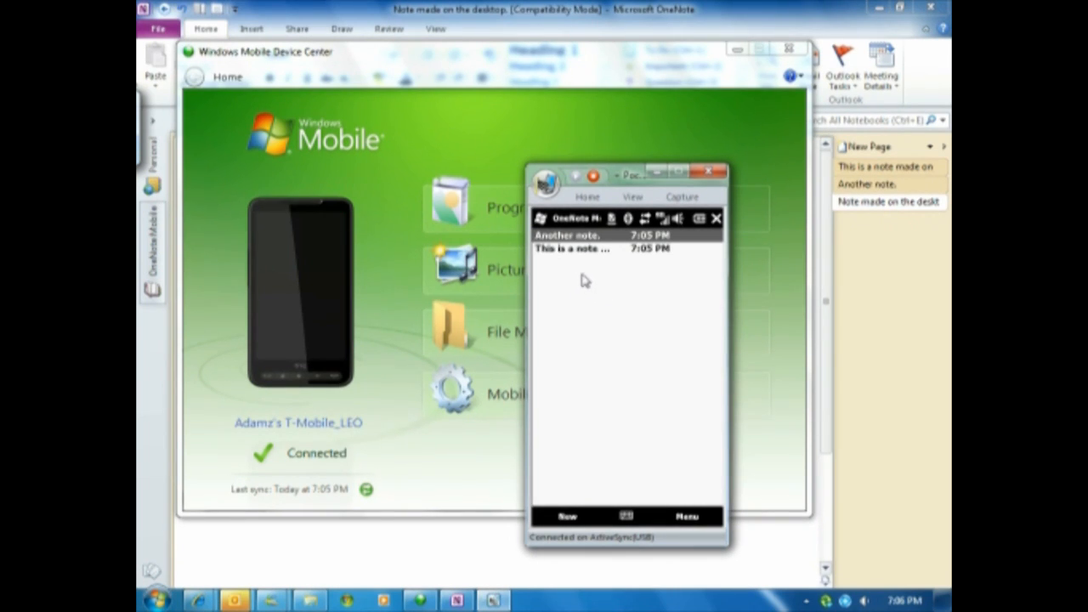
mouse_move(580, 289)
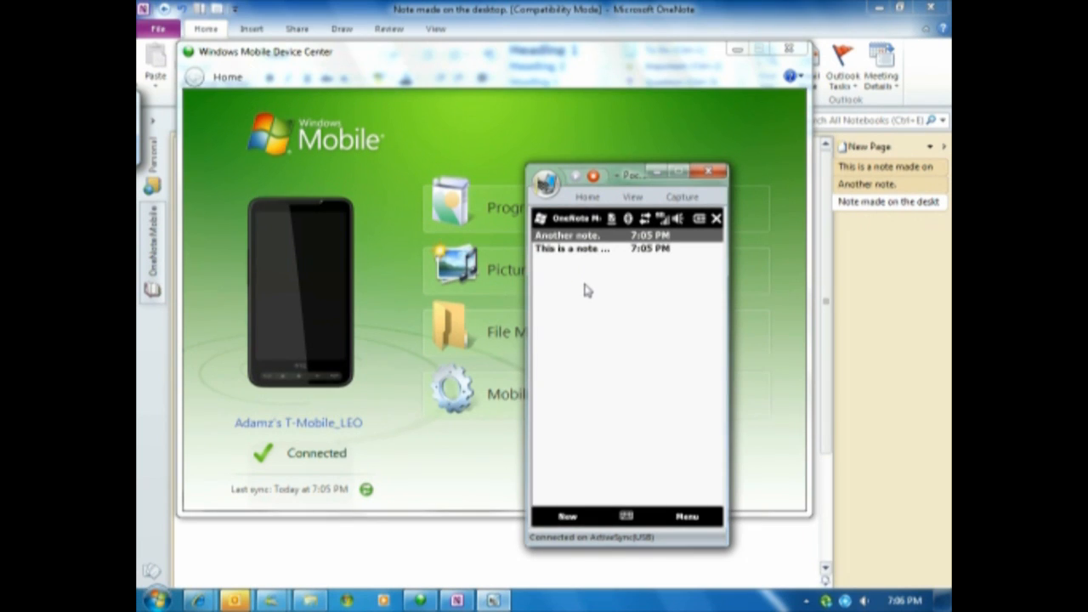
mouse_move(598, 287)
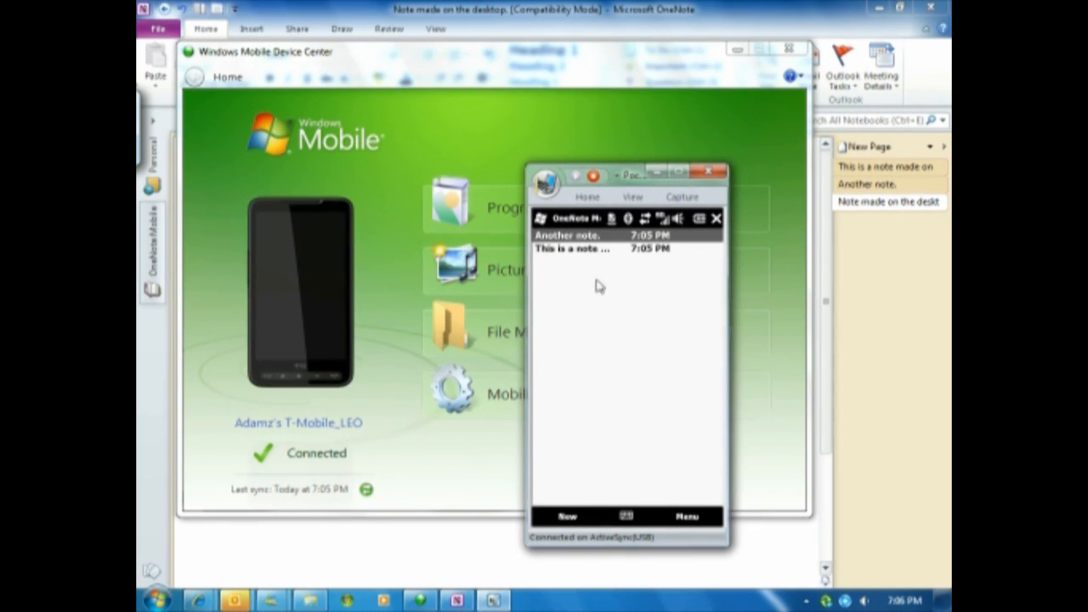
Check OneNote Mobile's date-modified sort option, close it, and minimize Pocket Controller
click(687, 516)
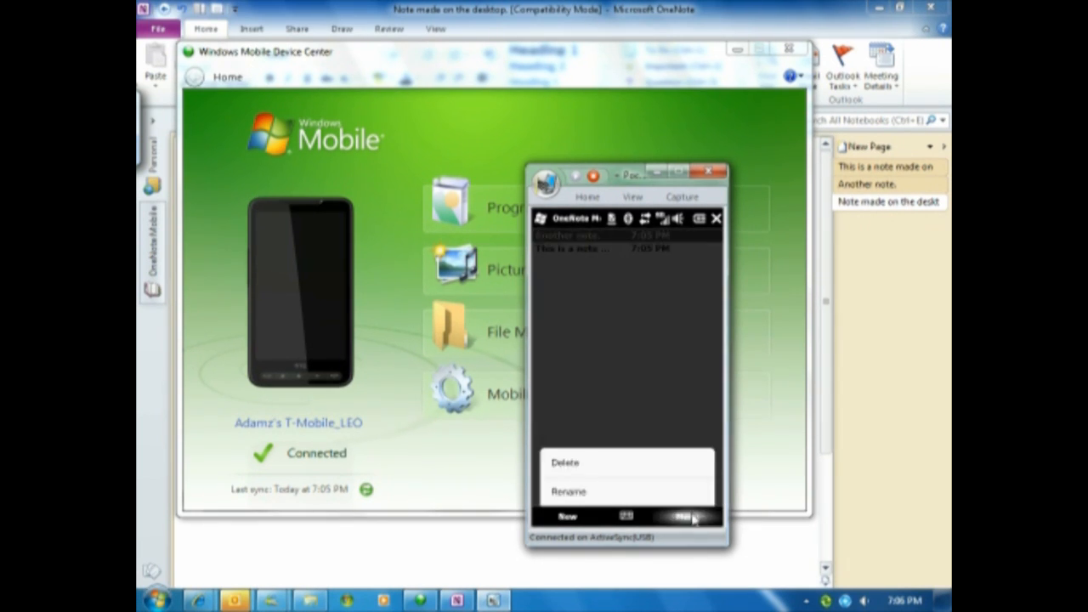
click(684, 516)
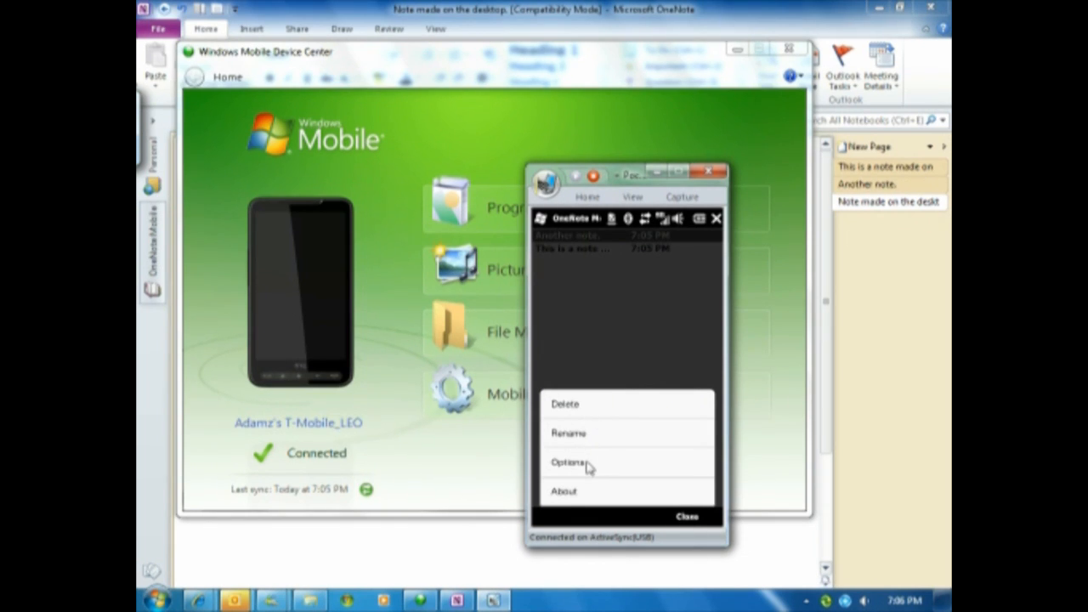
click(565, 462)
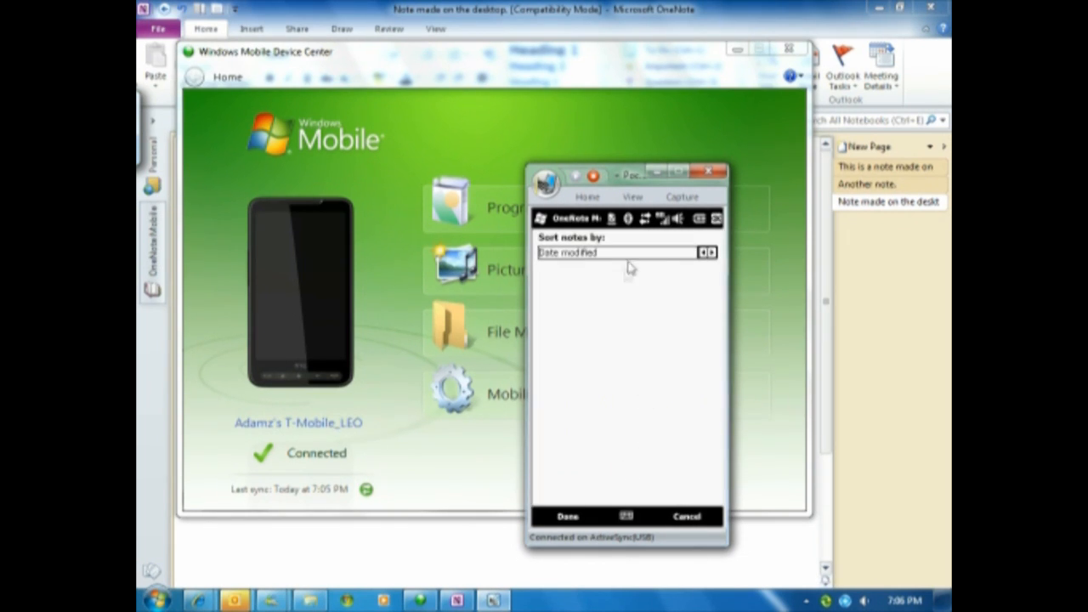
click(566, 516)
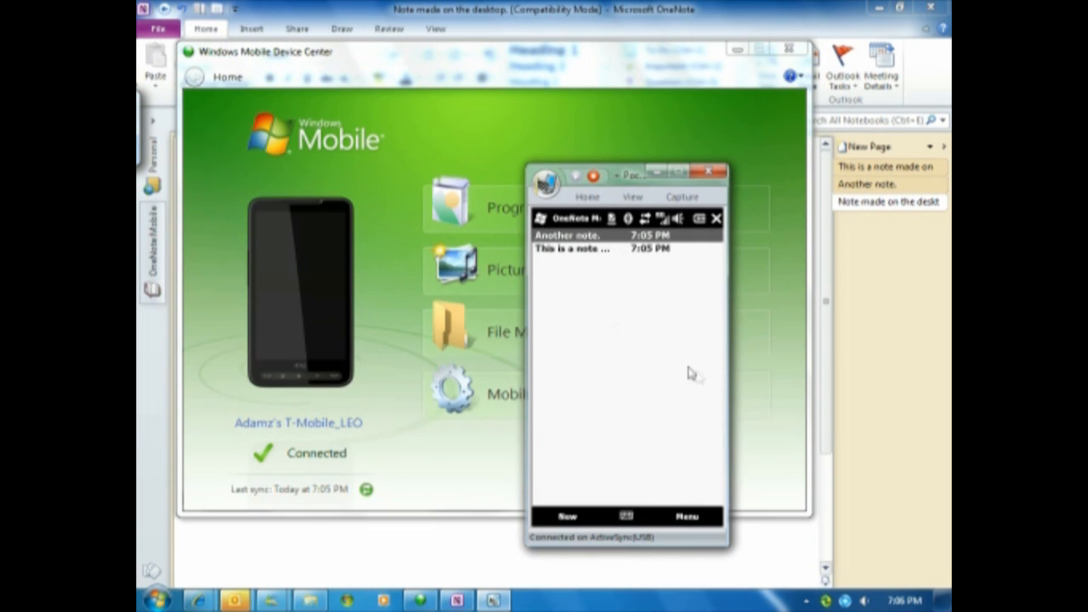
mouse_move(717, 262)
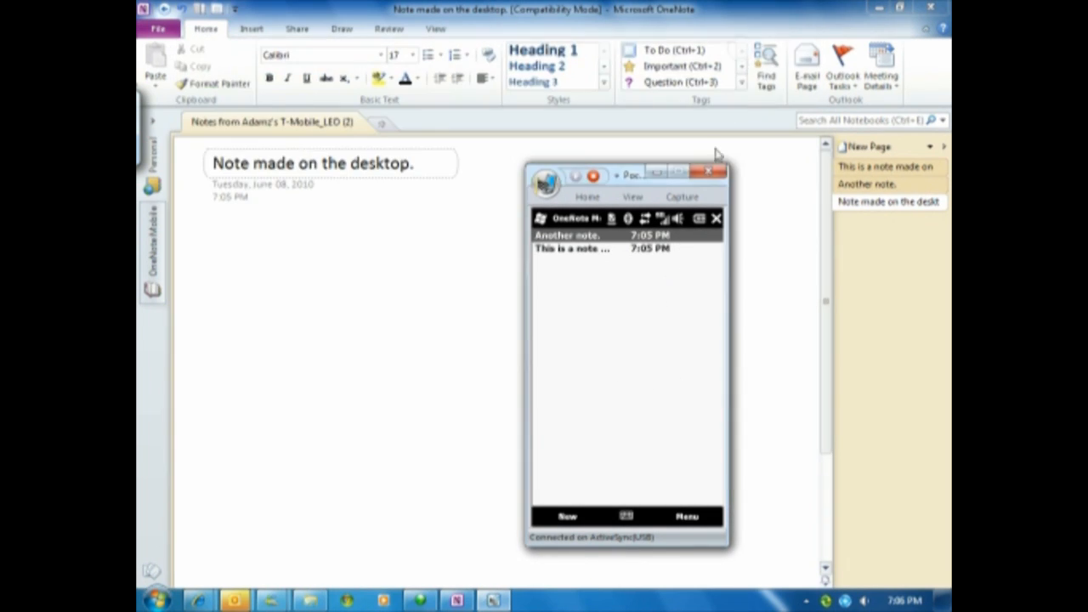
click(707, 171)
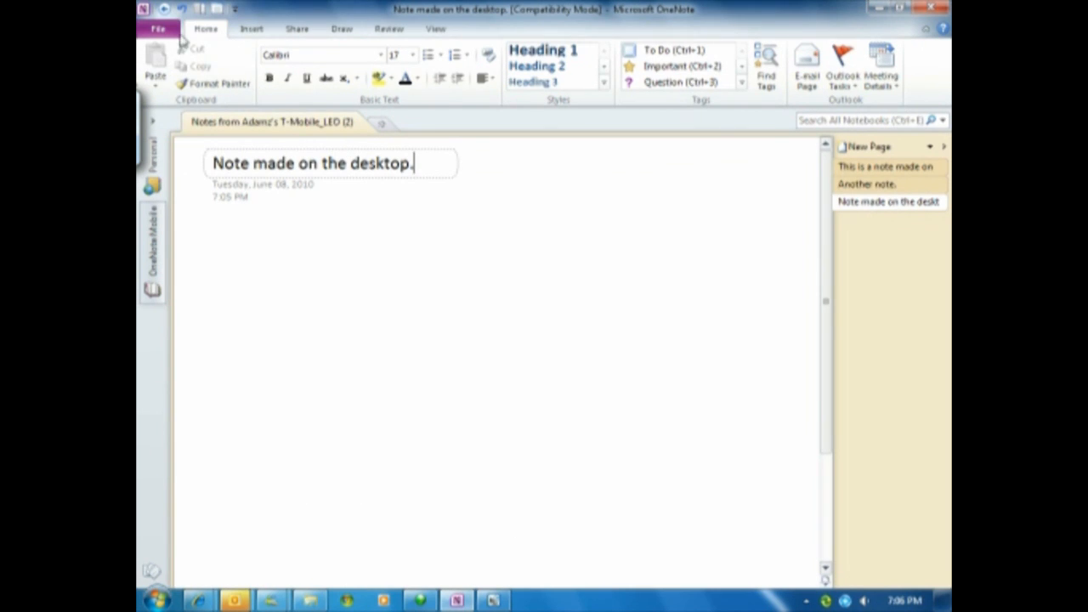
mouse_move(153, 165)
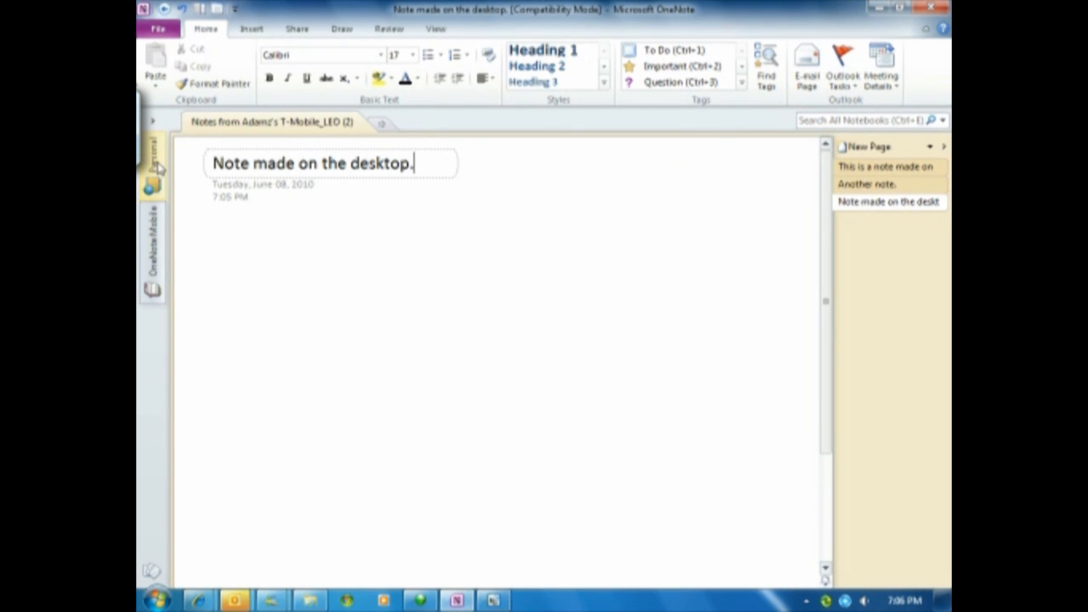
From the File Info view, open the Personal notebook in OneNote Web App
click(158, 28)
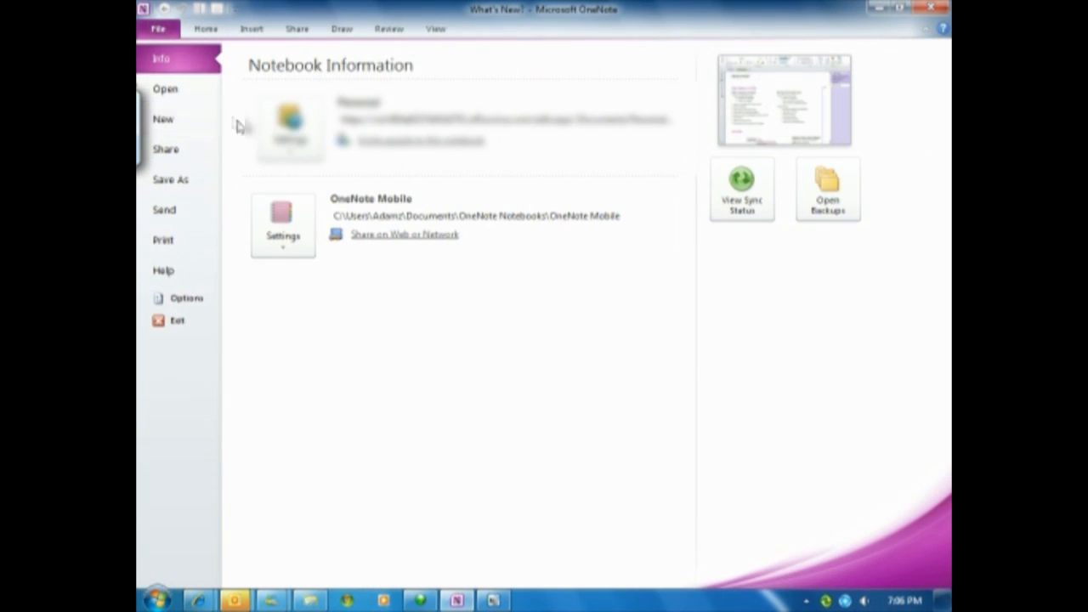
mouse_move(380, 246)
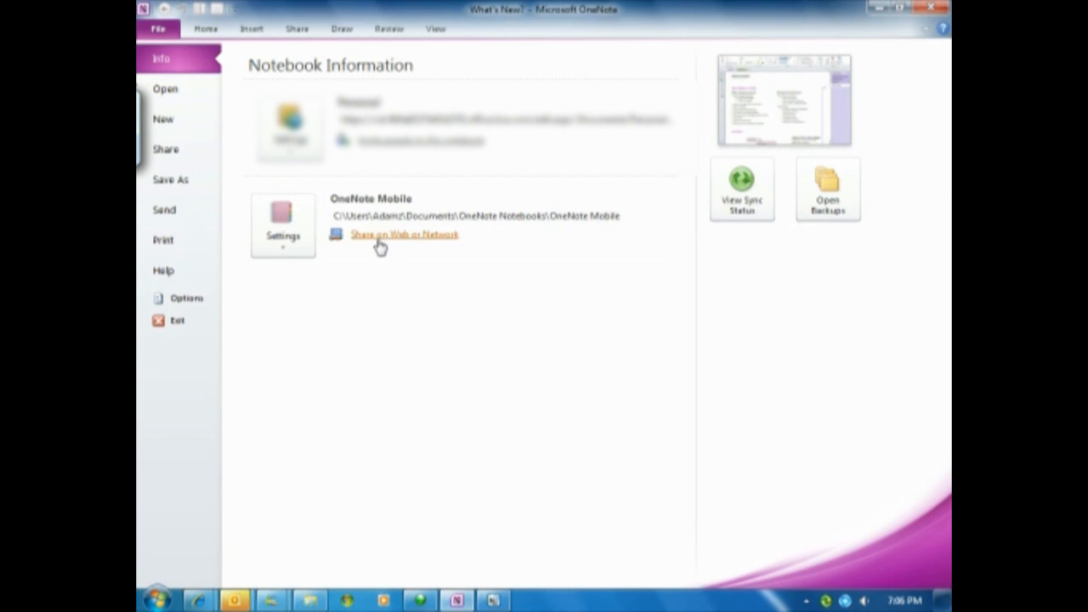
mouse_move(369, 244)
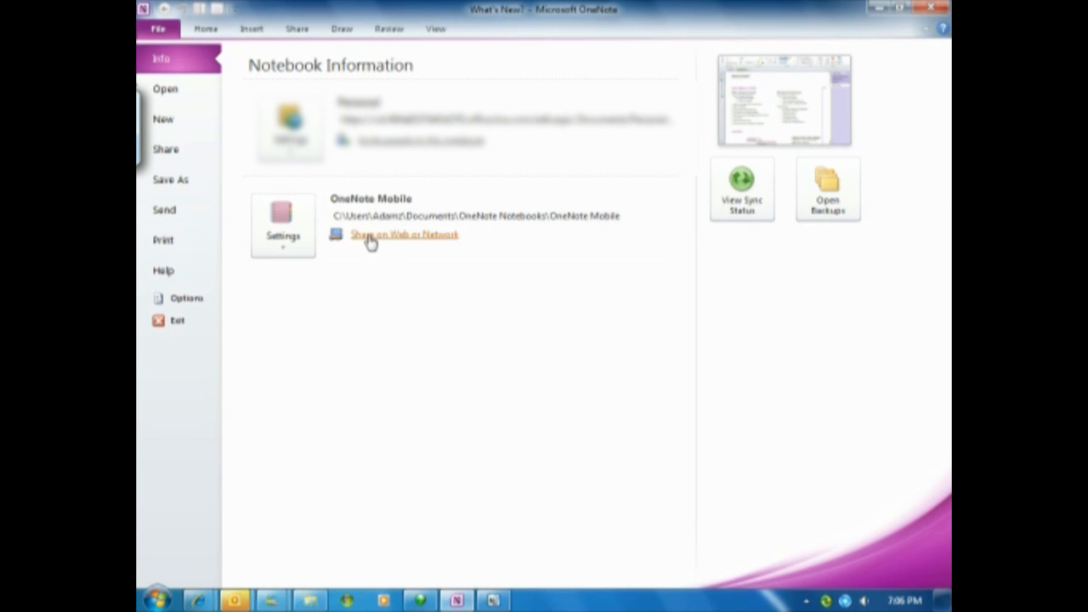
mouse_move(382, 247)
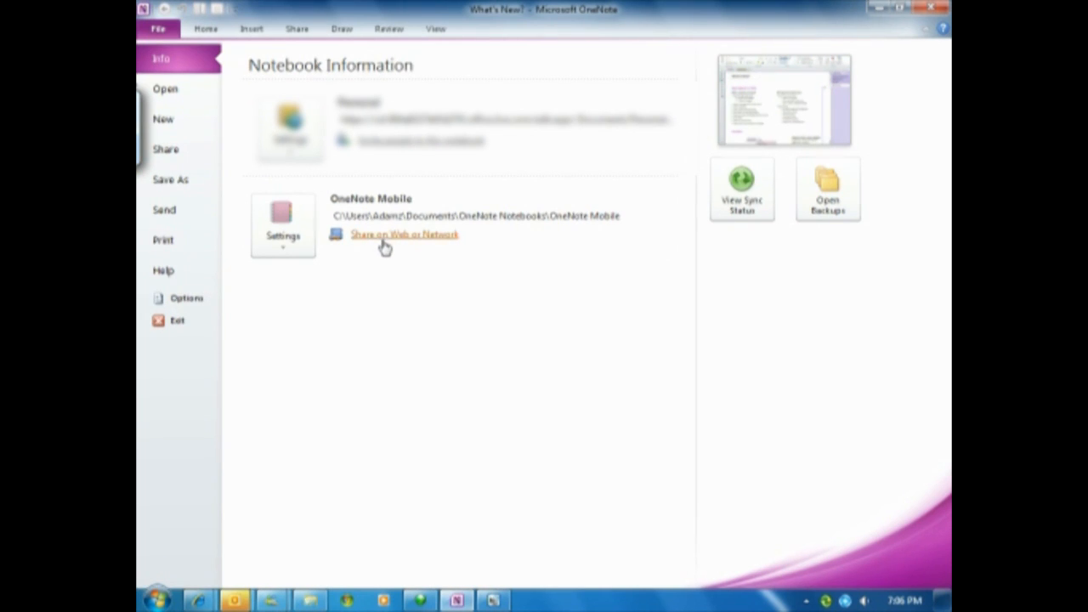
mouse_move(388, 246)
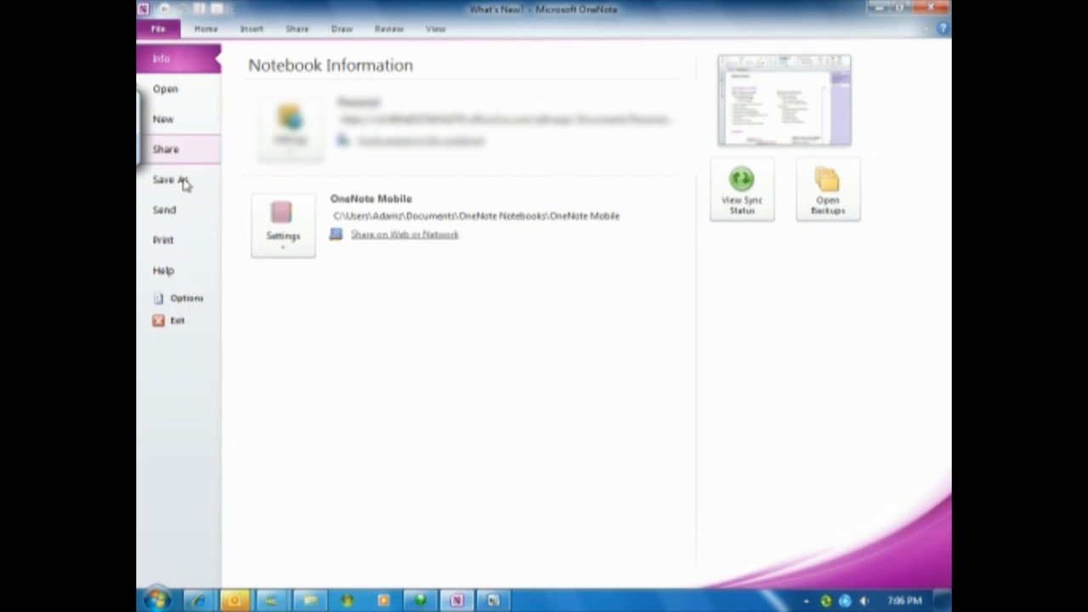
click(165, 149)
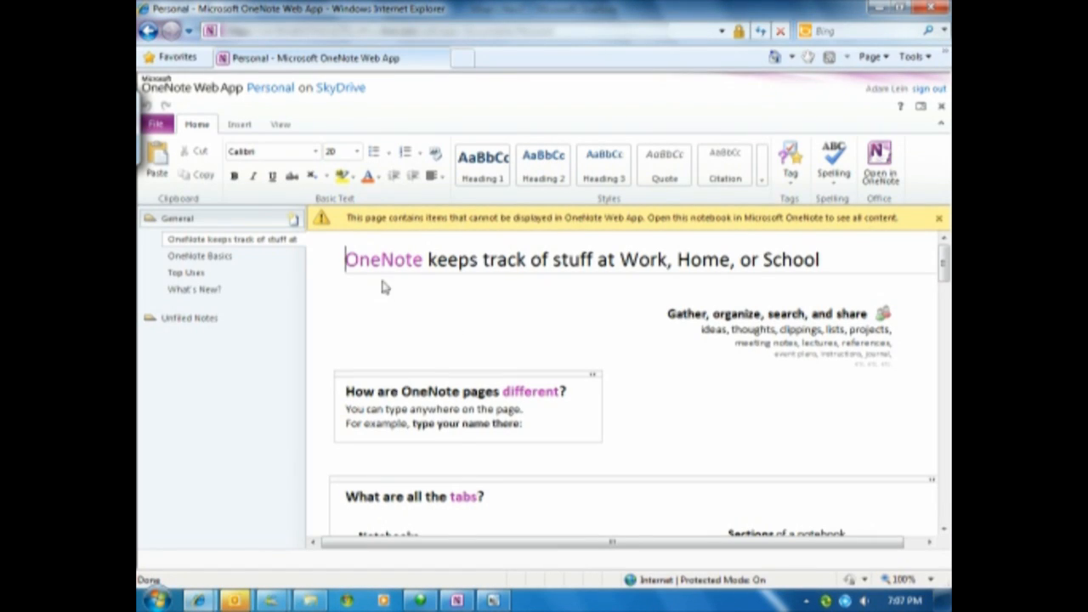
Display the Personal notebook's OneNote Basics page in OneNote Web App
click(156, 125)
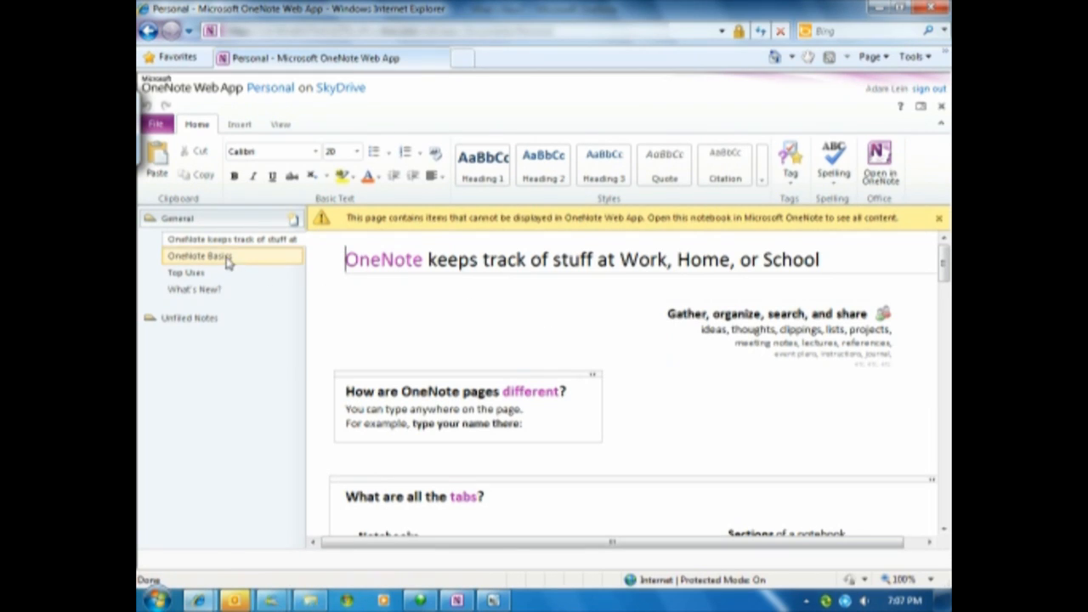
click(185, 272)
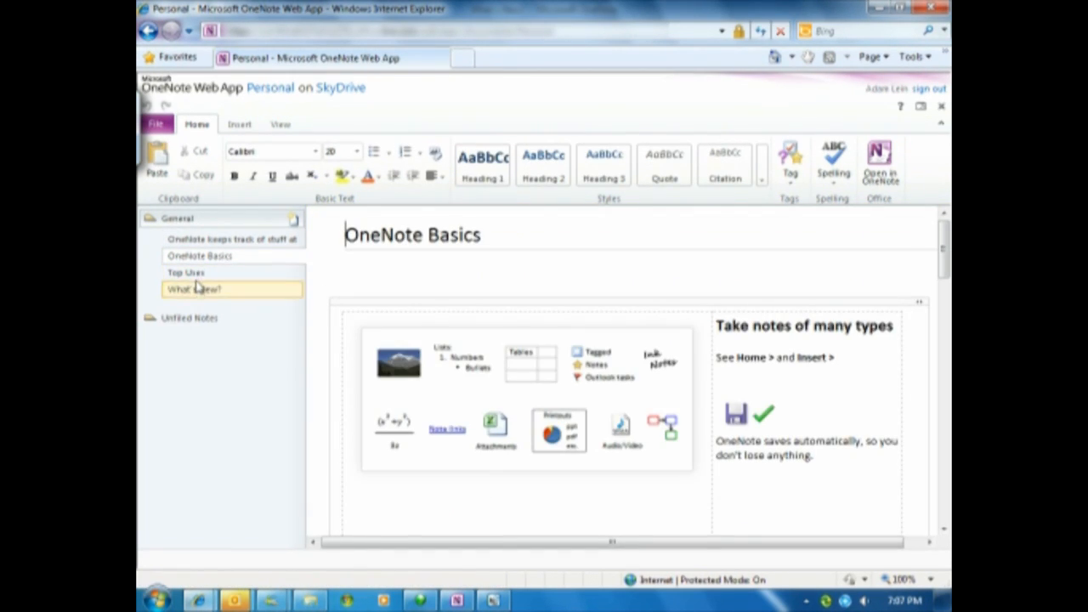
Add a 'New Page.' page to General on the web, then view Personal's sharing details
click(293, 219)
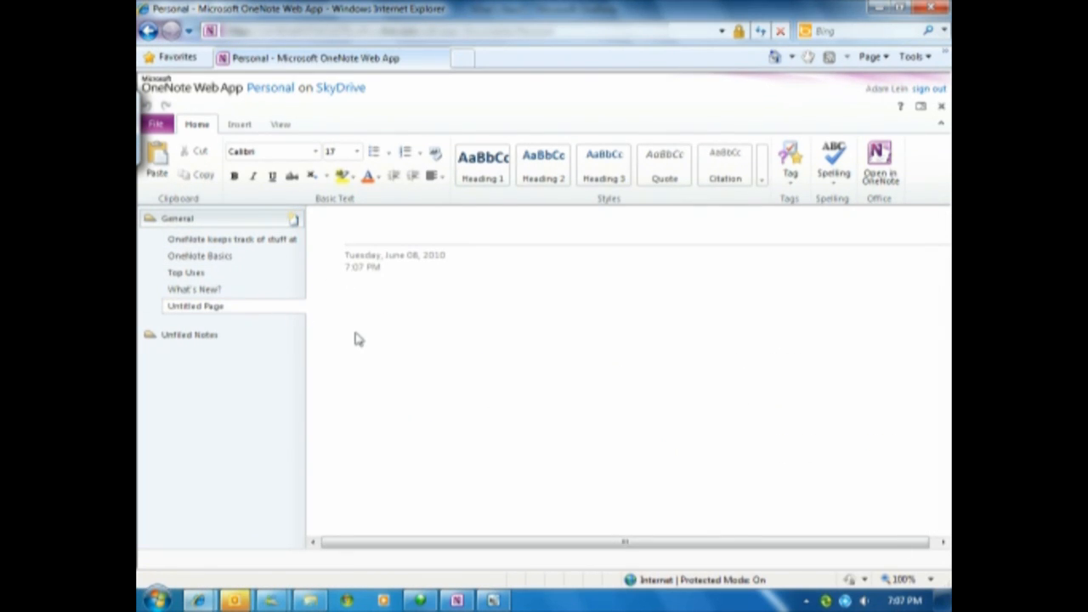
text(New Page.)
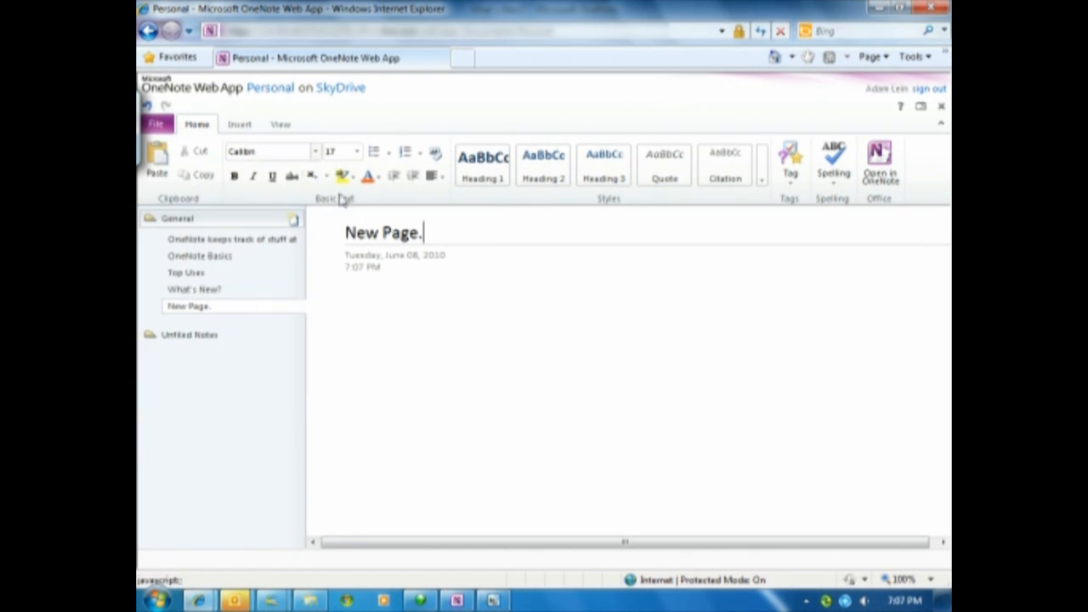
click(156, 124)
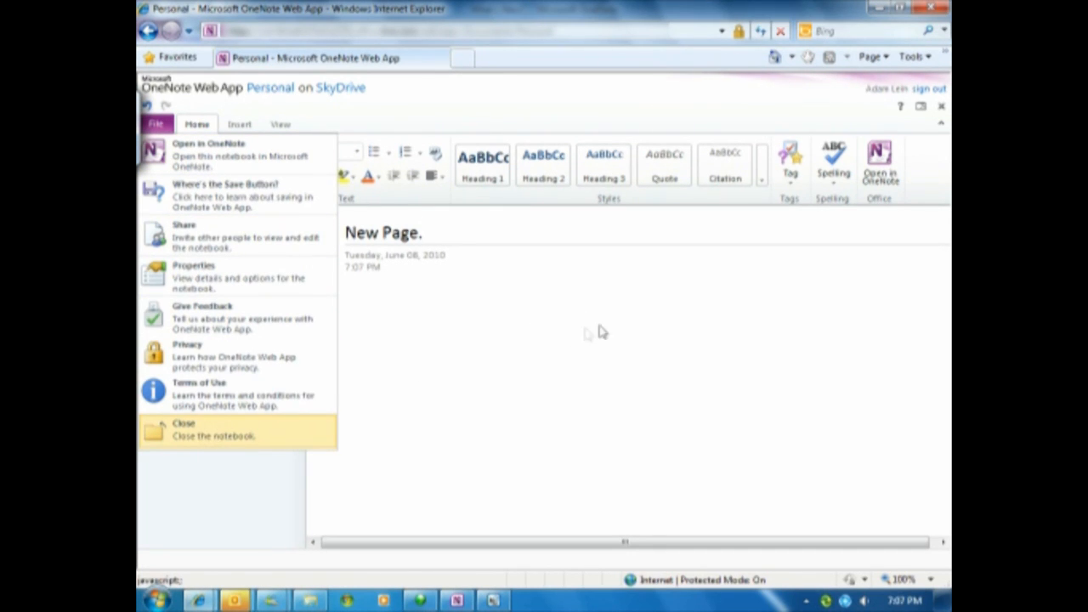
click(184, 429)
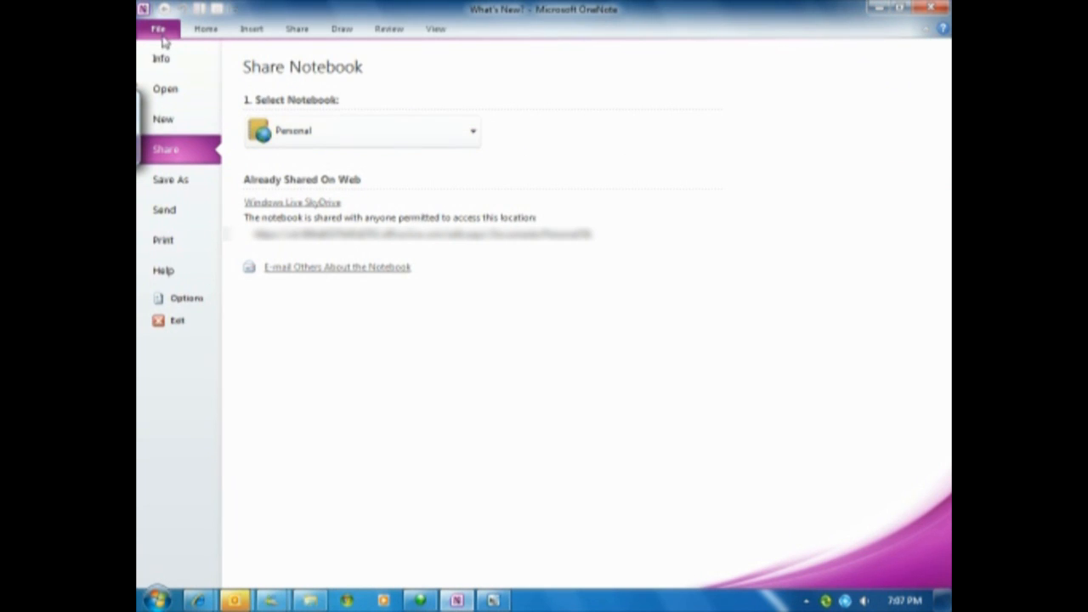
Check the Personal notebook's sync status from its right-click menu and let it sync
click(205, 28)
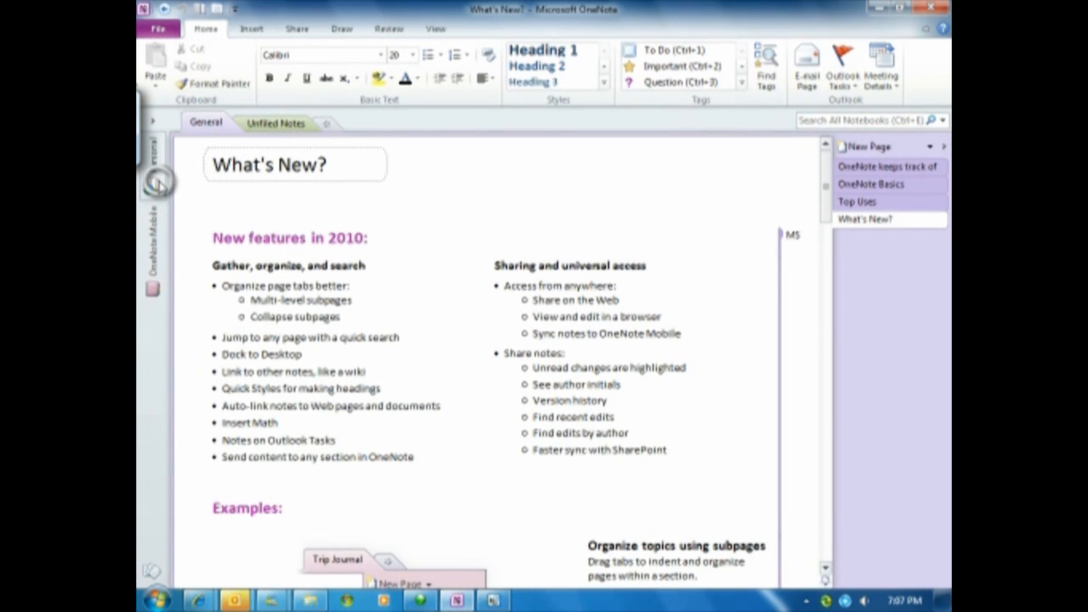
right_click(151, 179)
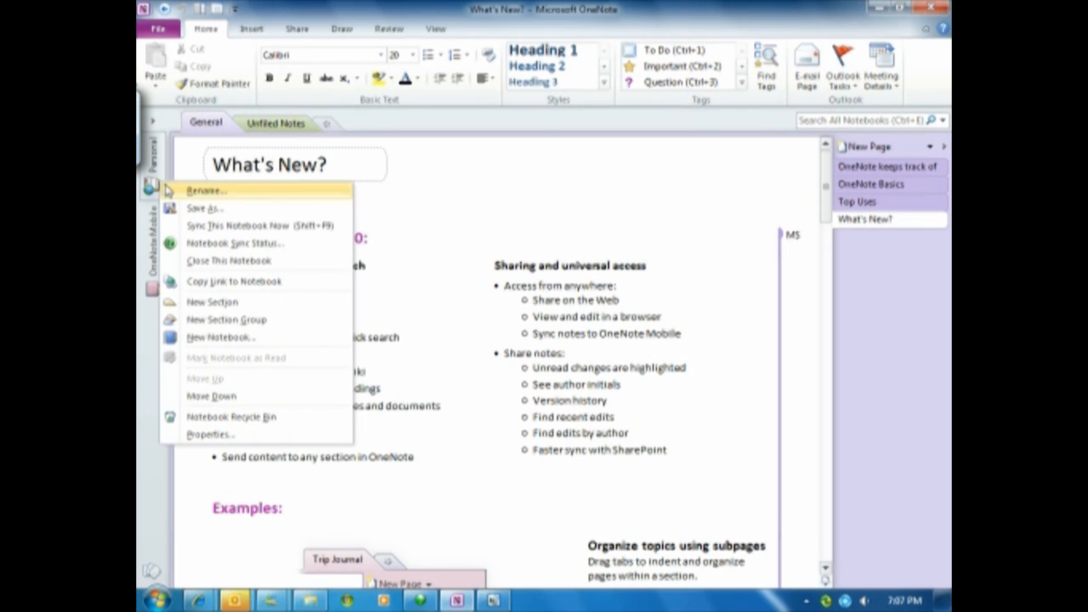
mouse_move(238, 242)
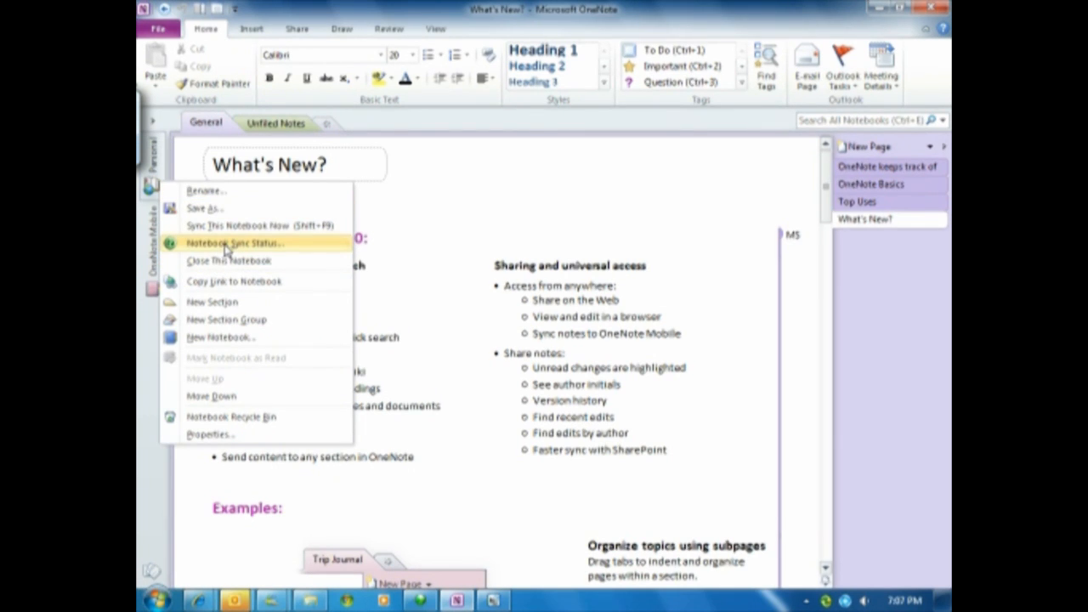
click(239, 242)
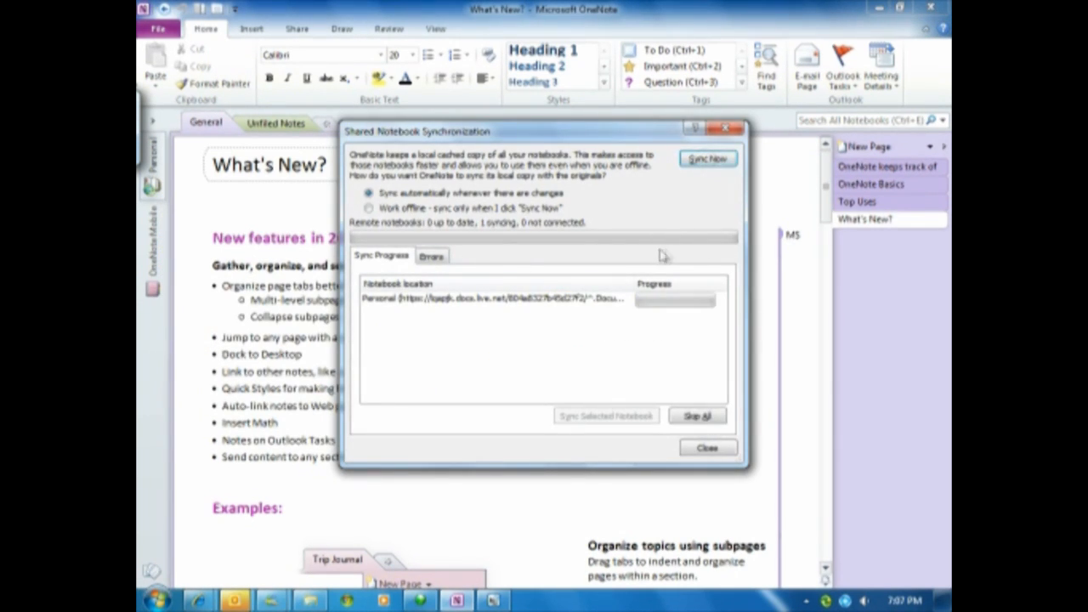
mouse_move(616, 271)
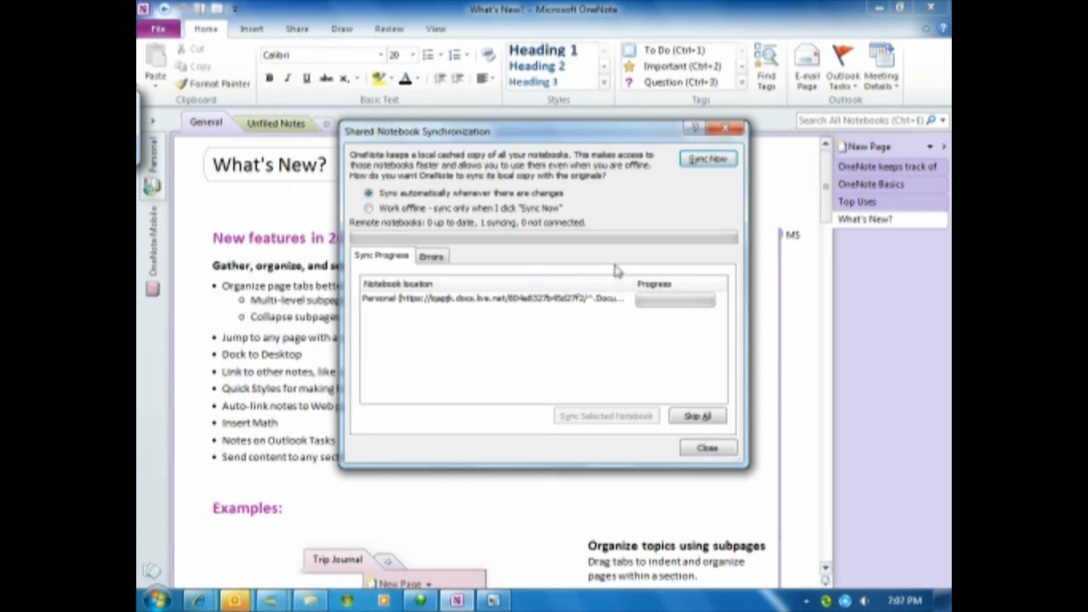
mouse_move(618, 268)
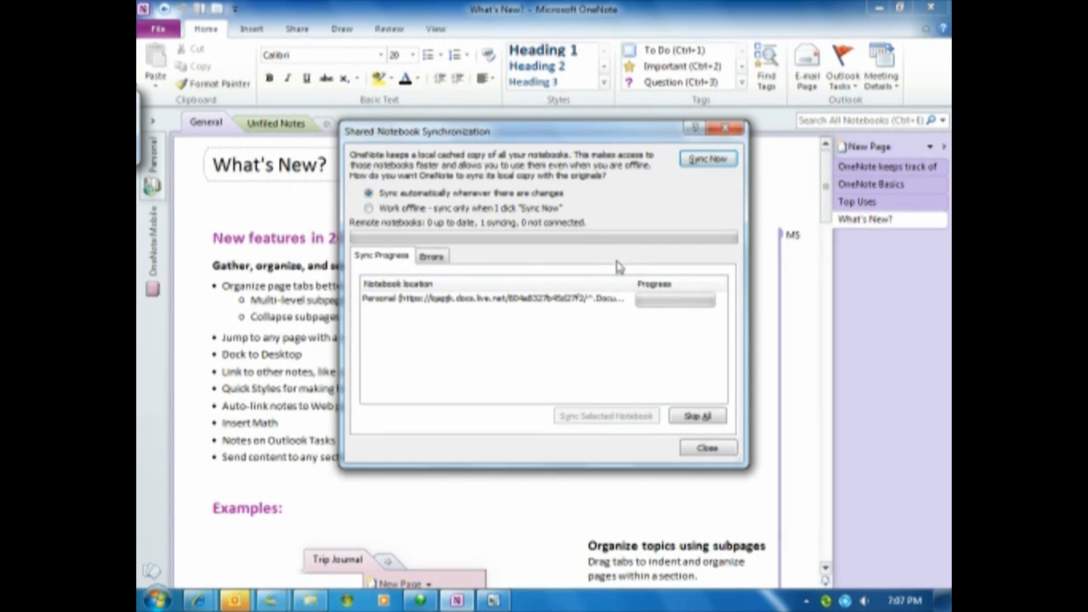
mouse_move(567, 308)
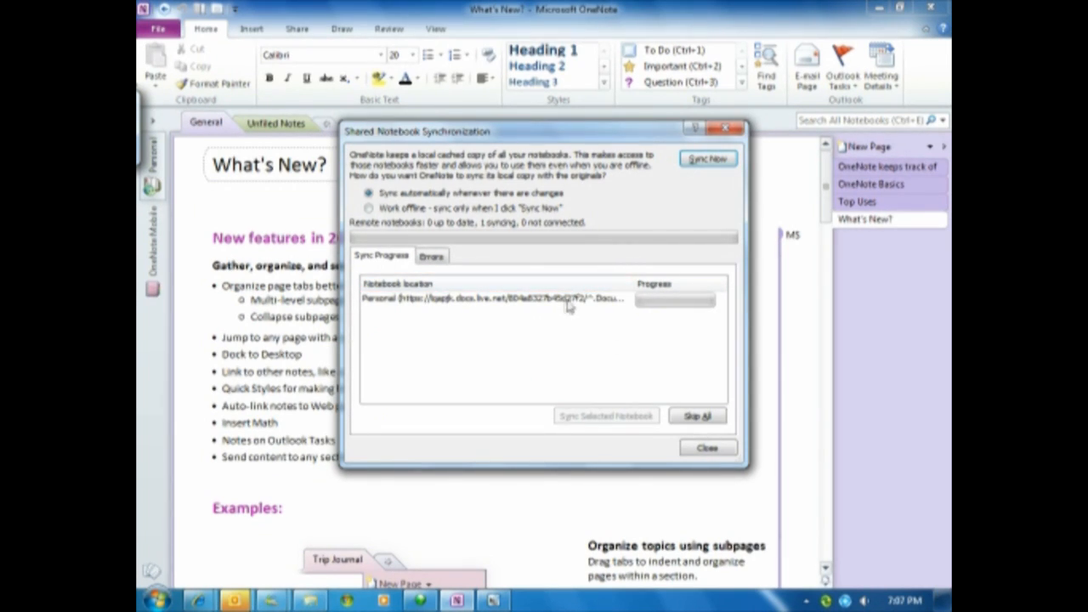
mouse_move(692, 395)
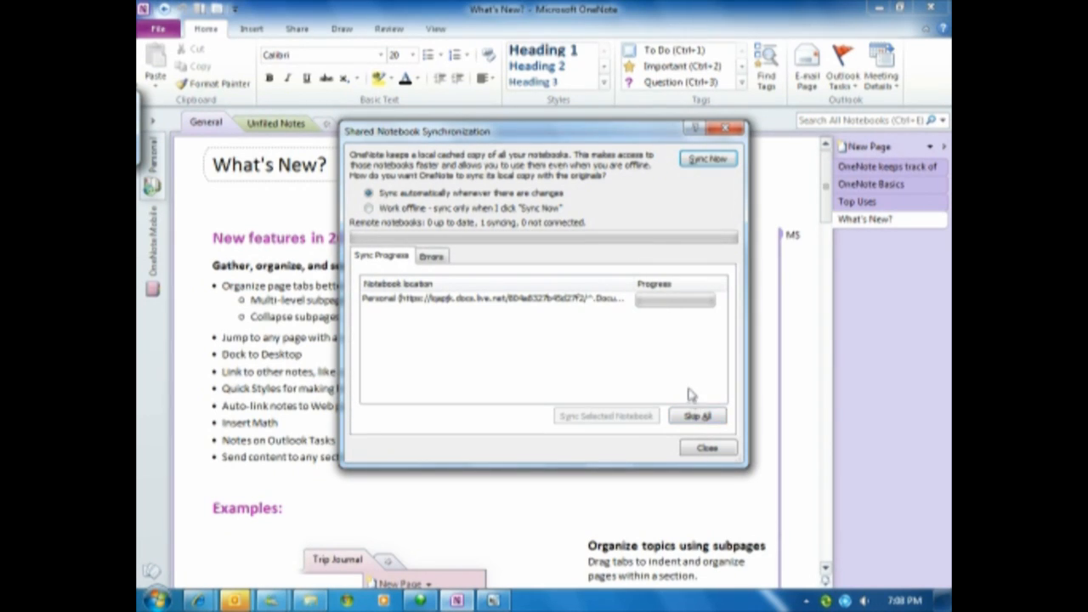
mouse_move(669, 317)
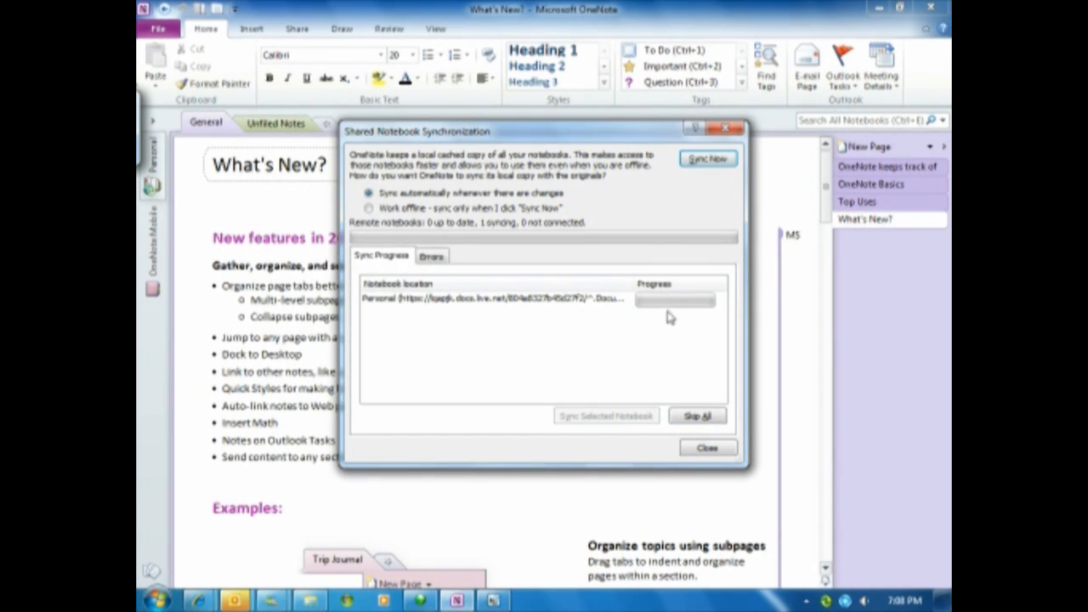
mouse_move(671, 309)
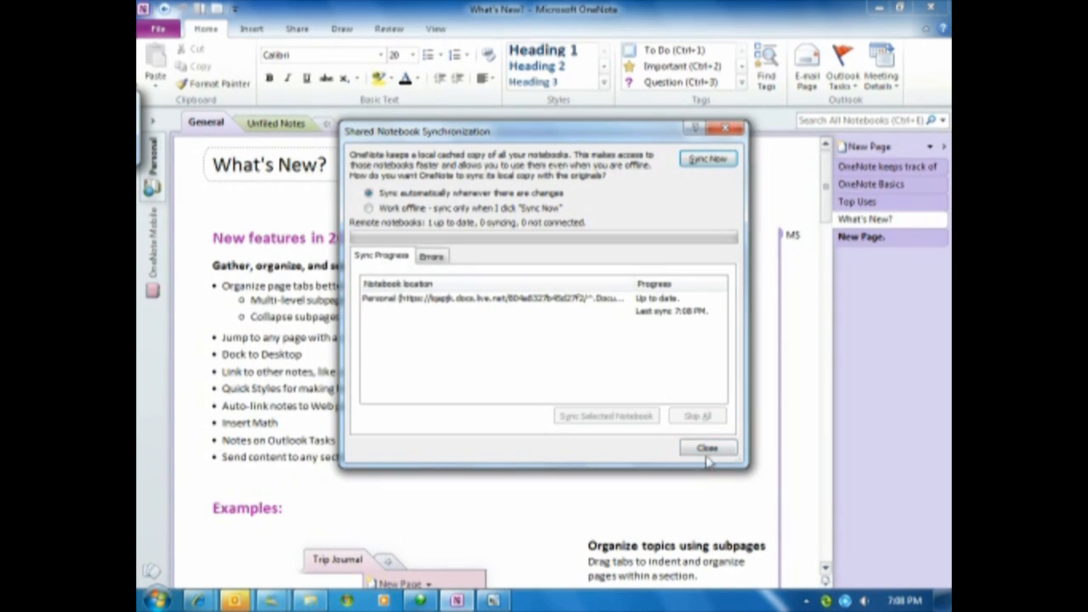
Close the Shared Notebook Synchronization window once Personal is up to date
click(707, 448)
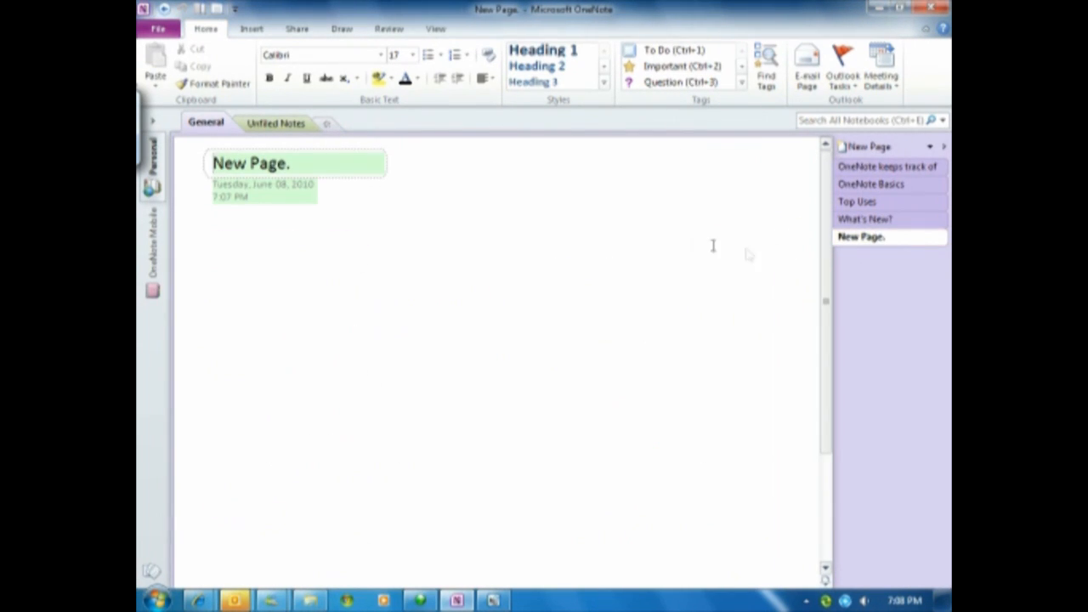
mouse_move(406, 315)
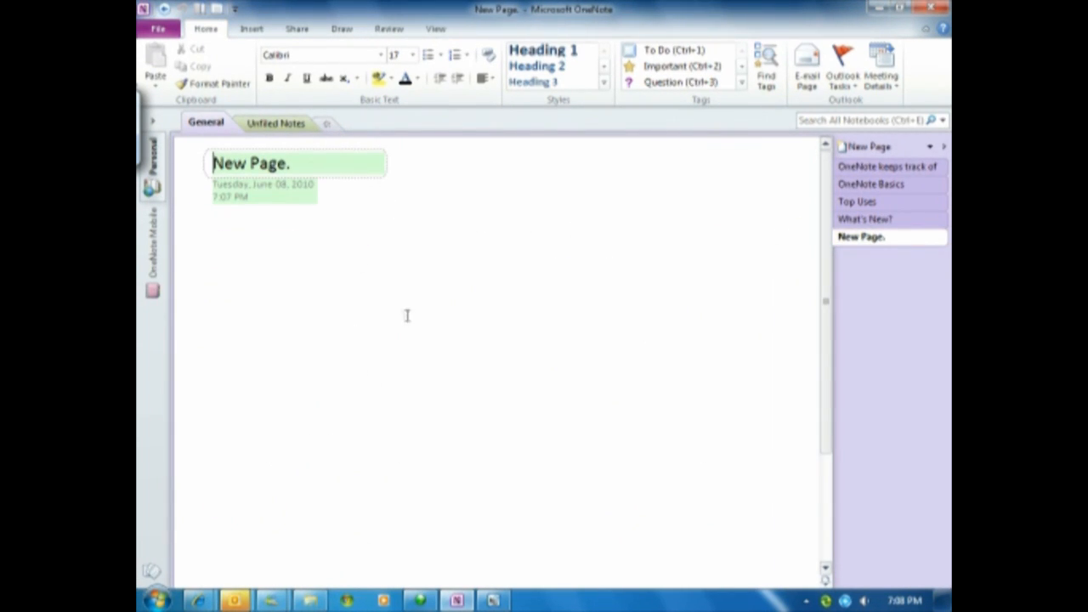
mouse_move(339, 233)
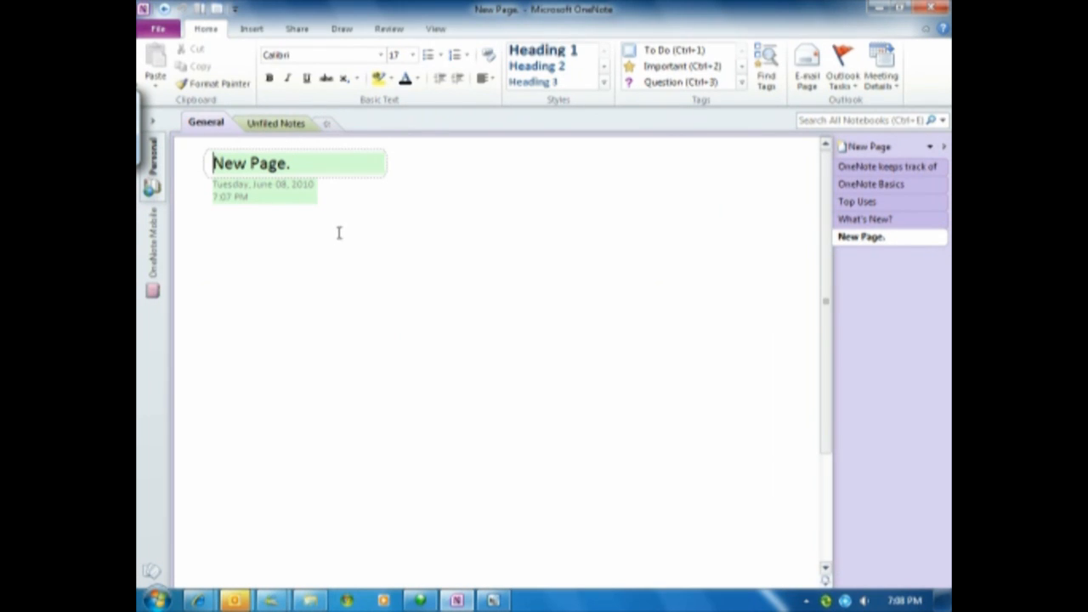
mouse_move(344, 230)
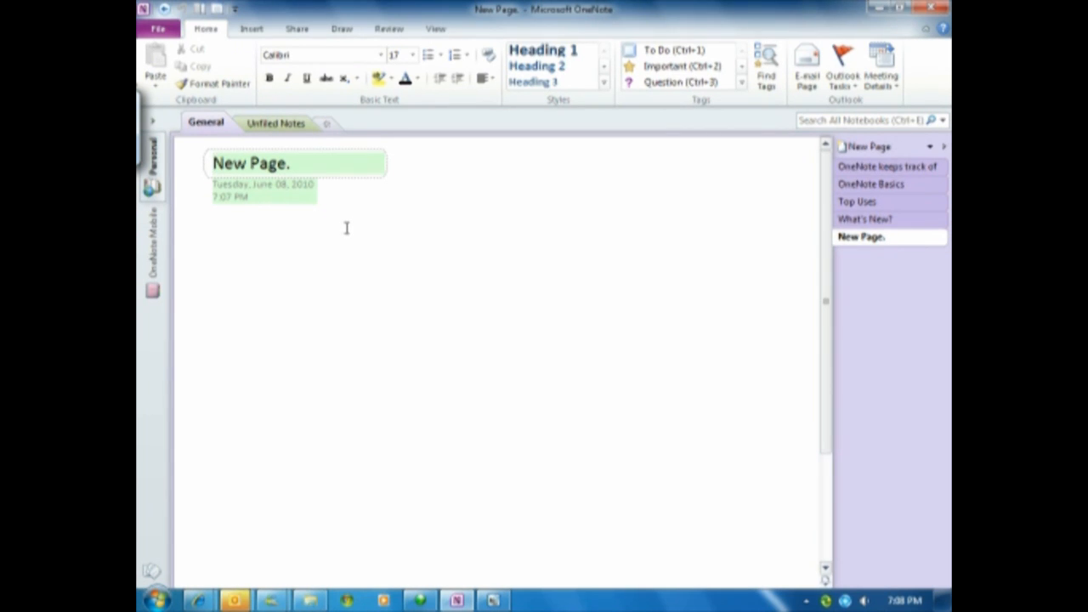
mouse_move(280, 198)
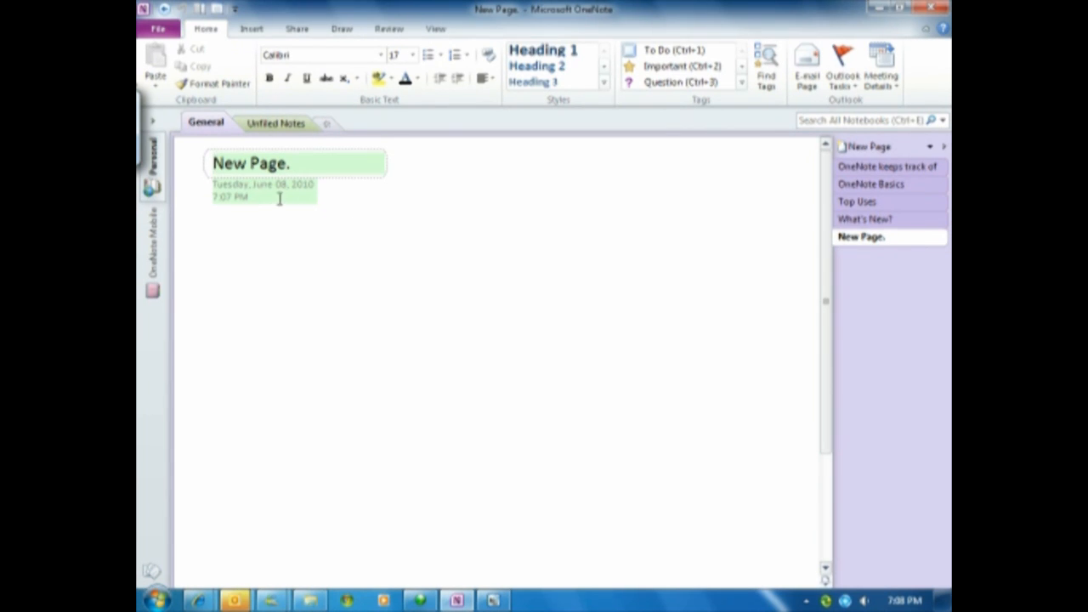
mouse_move(352, 268)
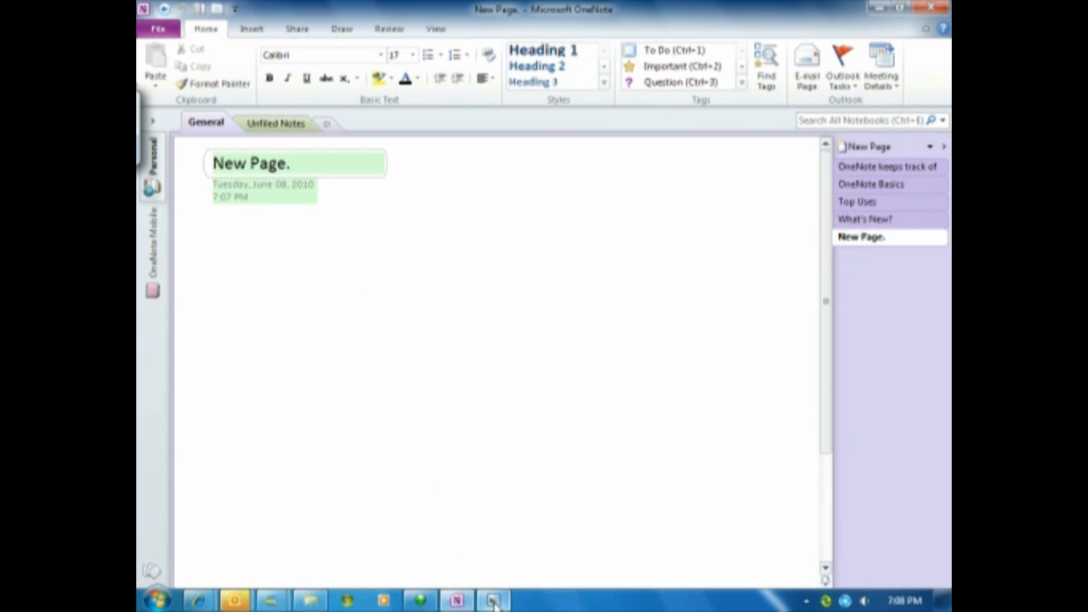
Show the Windows Mobile emulator with its OneNote Mobile list of two notes
click(493, 601)
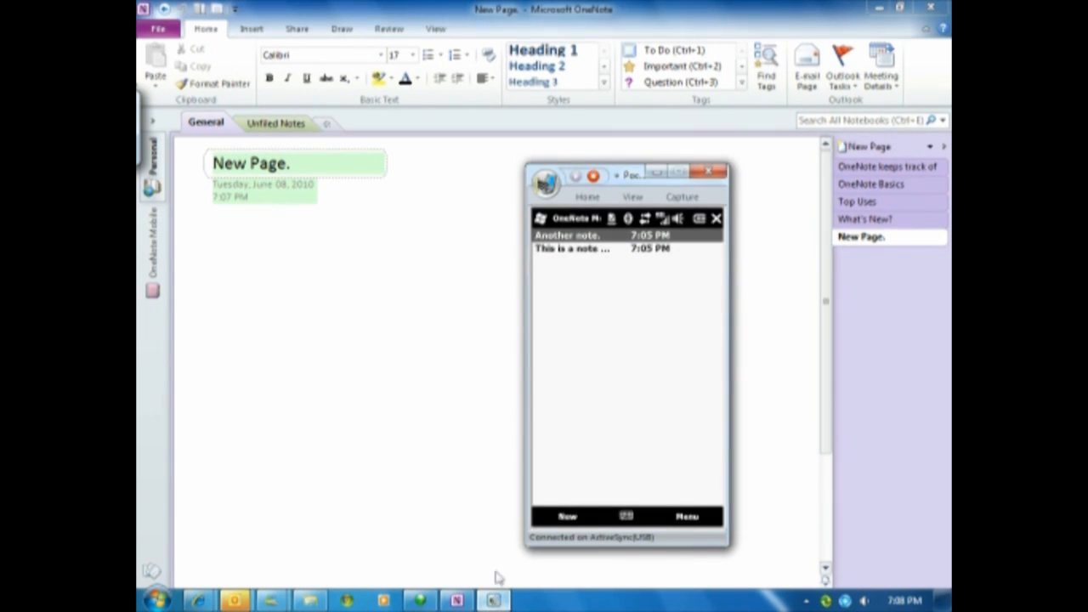
mouse_move(470, 354)
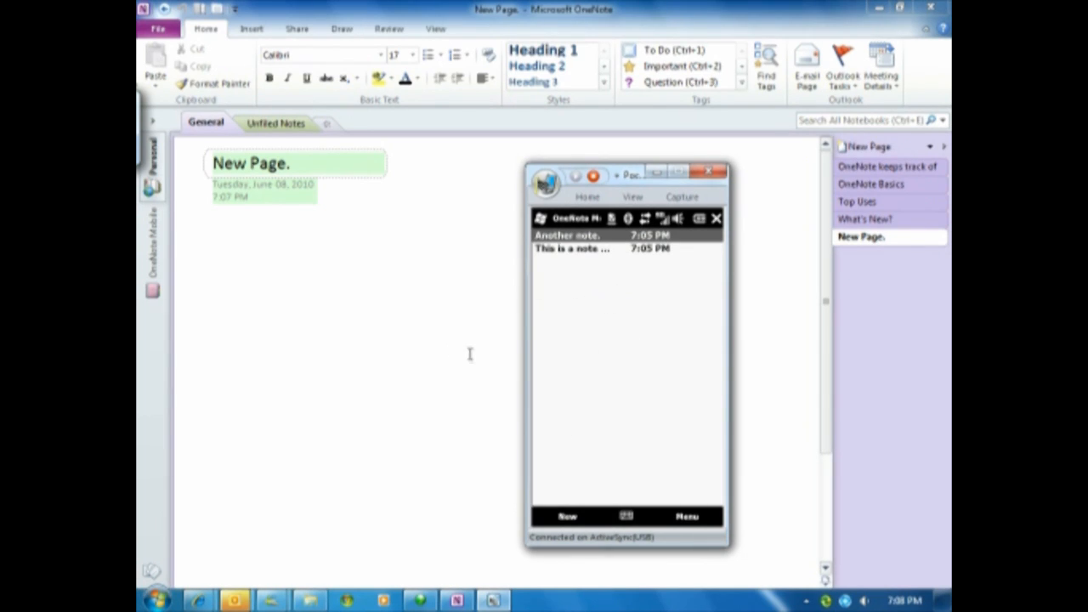
mouse_move(307, 244)
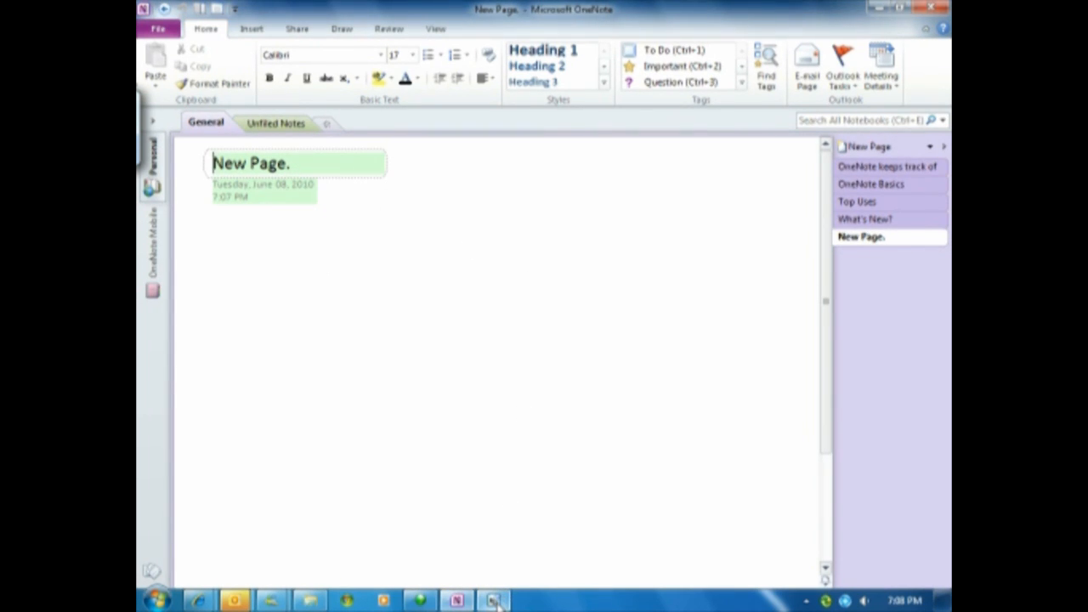
click(493, 601)
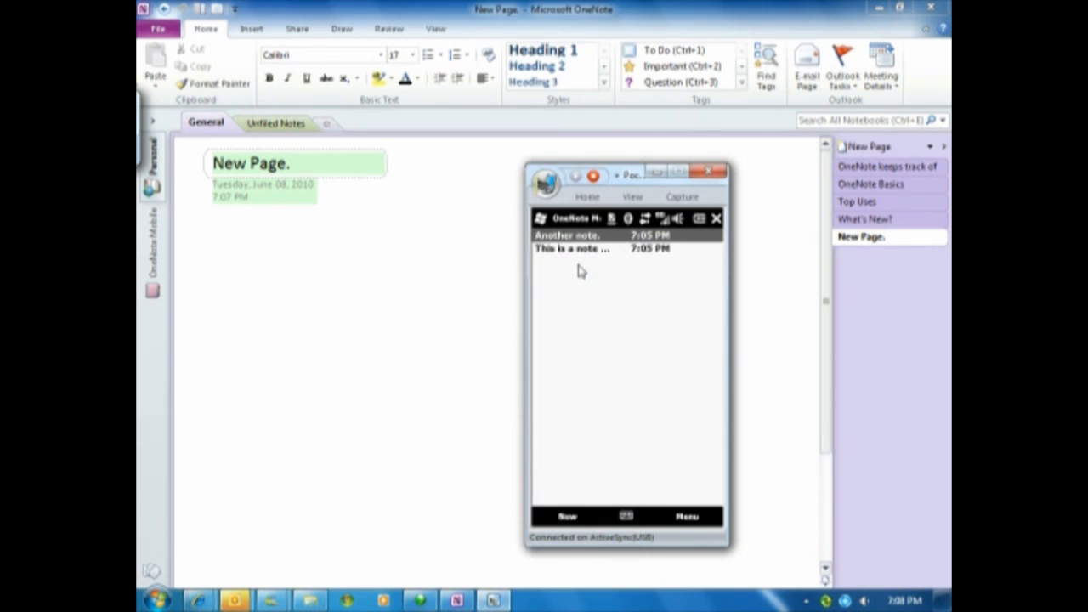
mouse_move(579, 280)
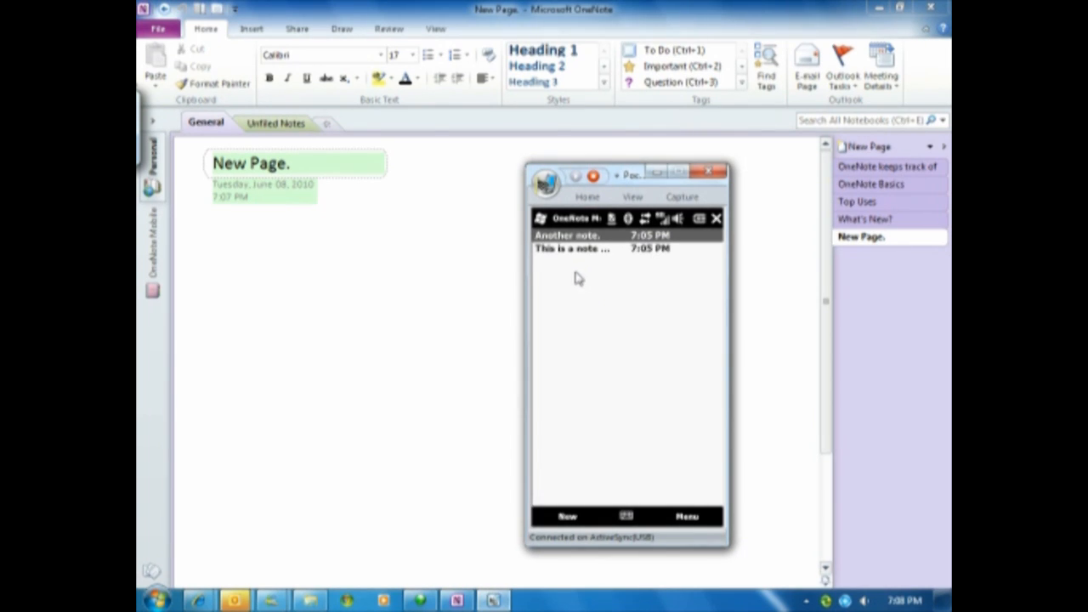